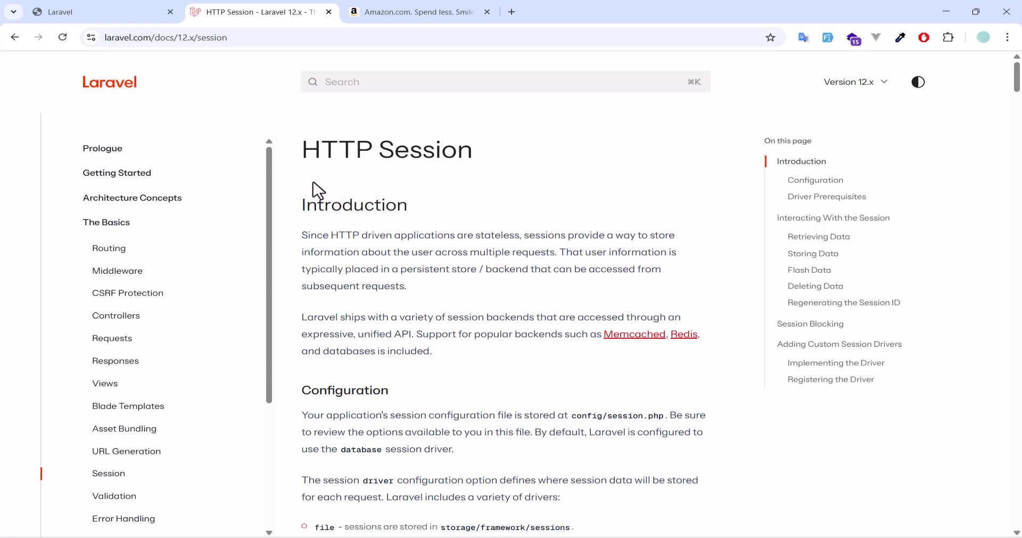
Step: Add the SteelSeries Apex 3 TKL and Redragon S101 keyboards to the Amazon cart, reaching $74.97
{"action": "triple_click", "coordinate": [386, 149]}
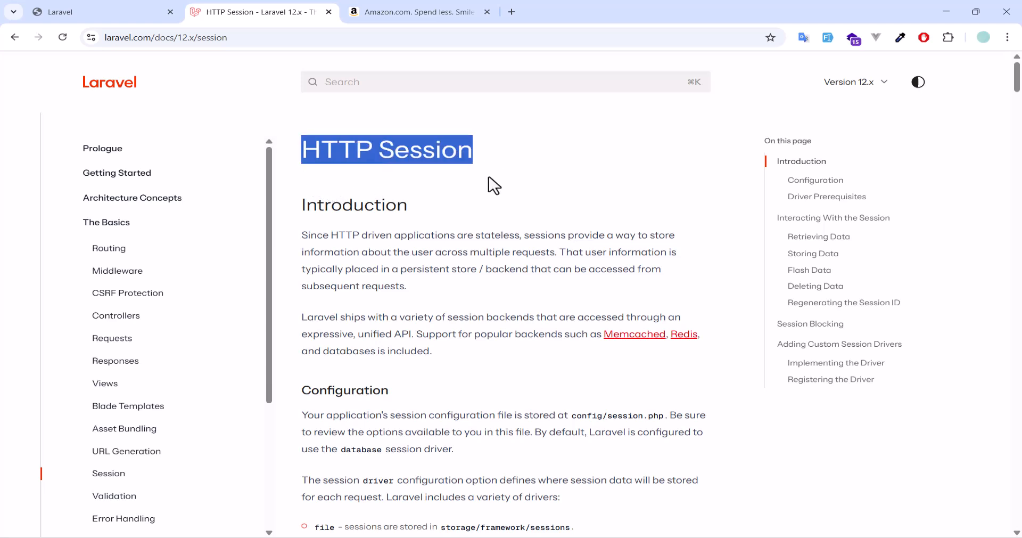
{"action": "left_click", "coordinate": [491, 185]}
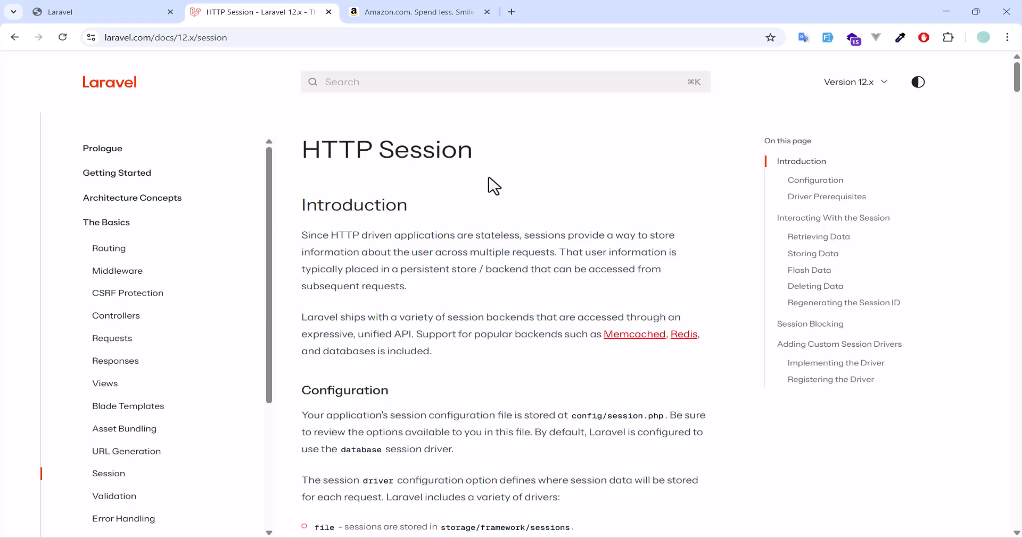
{"action": "mouse_move", "coordinate": [470, 199]}
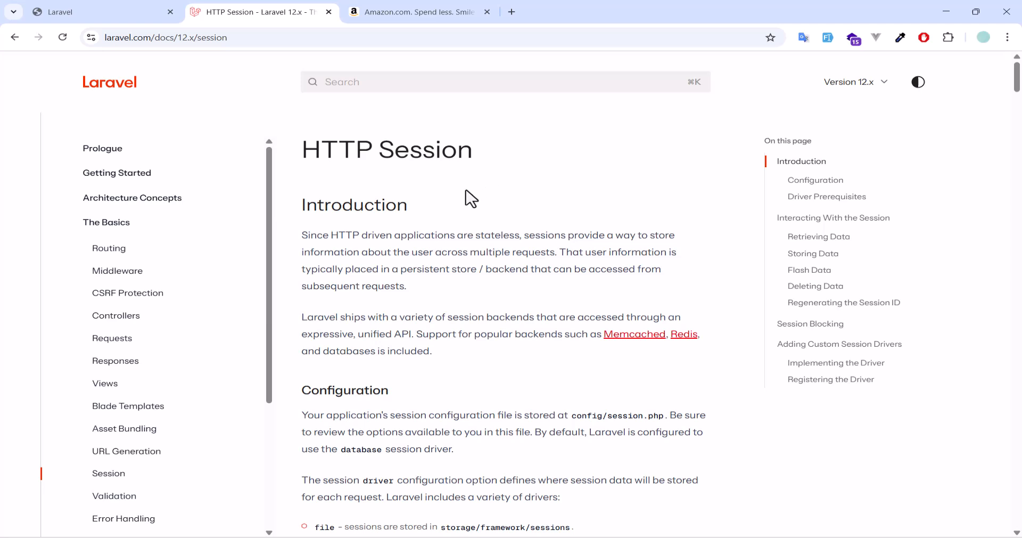
{"action": "mouse_move", "coordinate": [422, 205]}
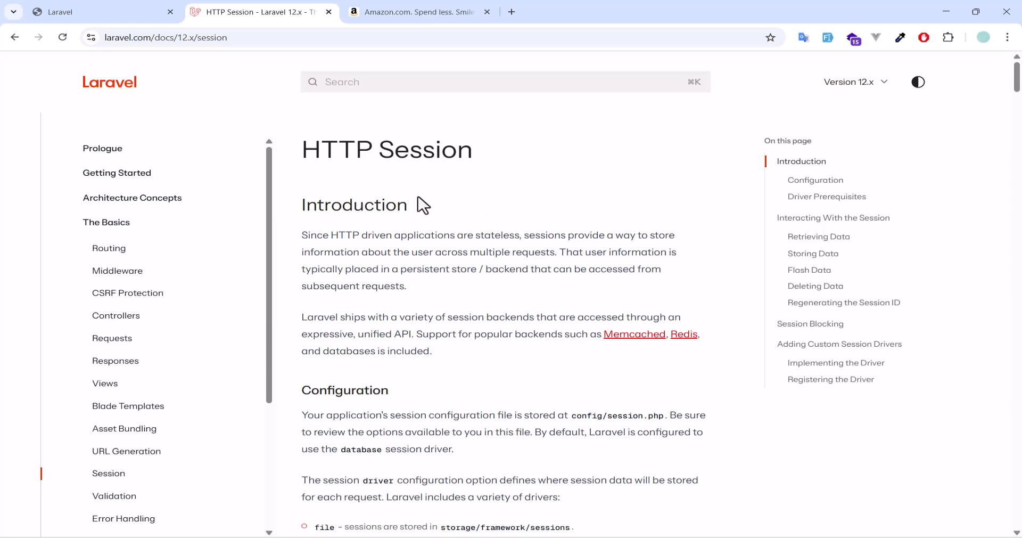
{"action": "mouse_move", "coordinate": [461, 205]}
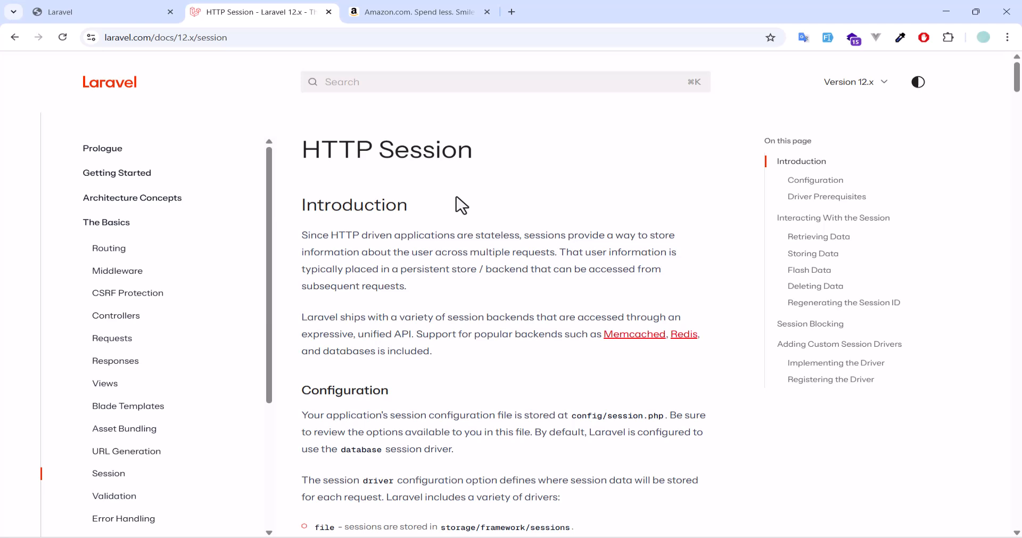
{"action": "mouse_move", "coordinate": [467, 201]}
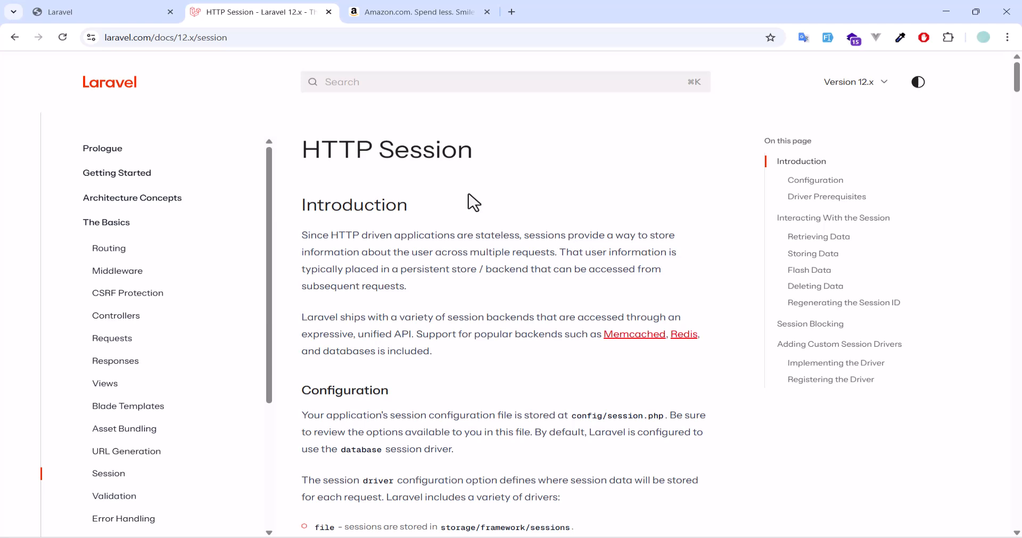
{"action": "mouse_move", "coordinate": [462, 214]}
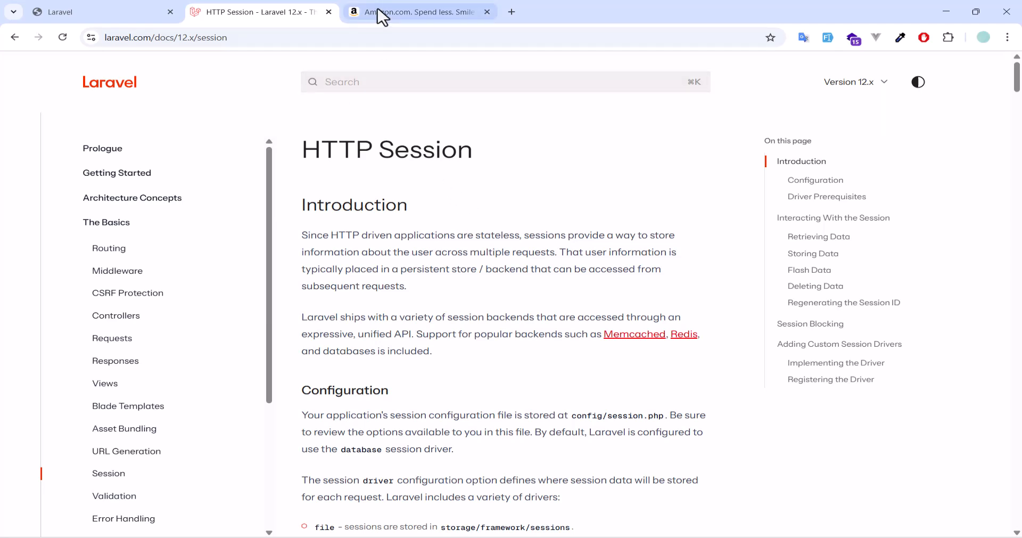
{"action": "left_click", "coordinate": [420, 11]}
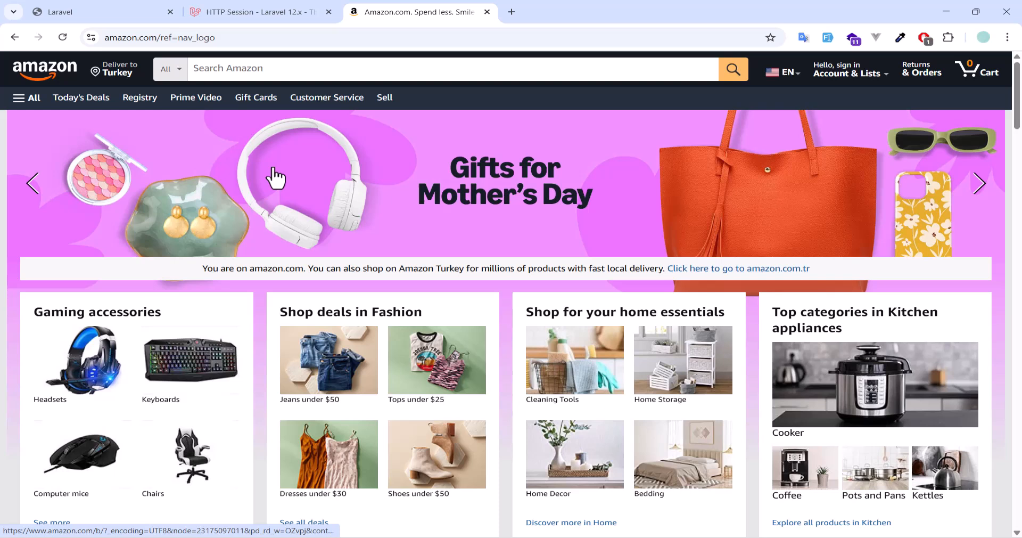
{"action": "mouse_move", "coordinate": [367, 18]}
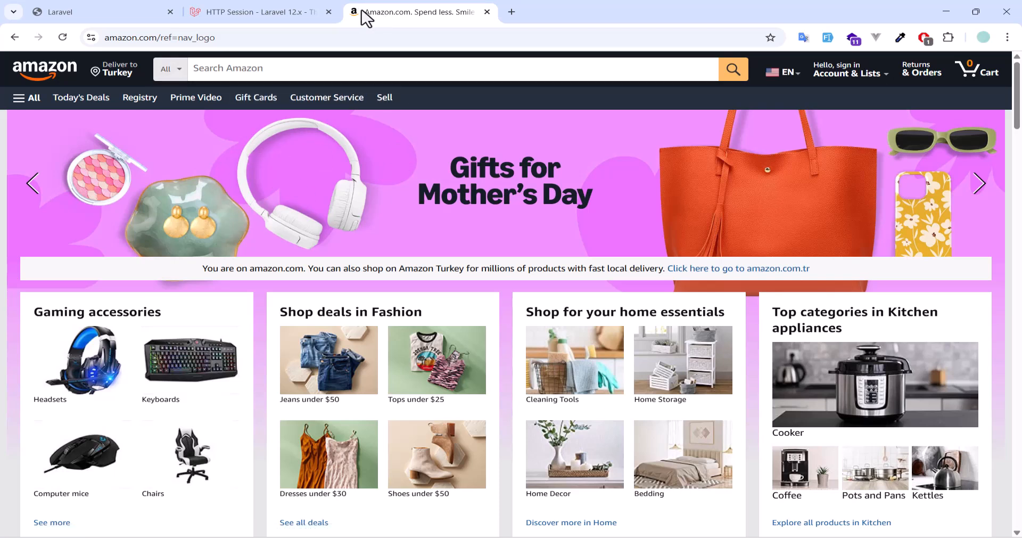
{"action": "mouse_move", "coordinate": [976, 70]}
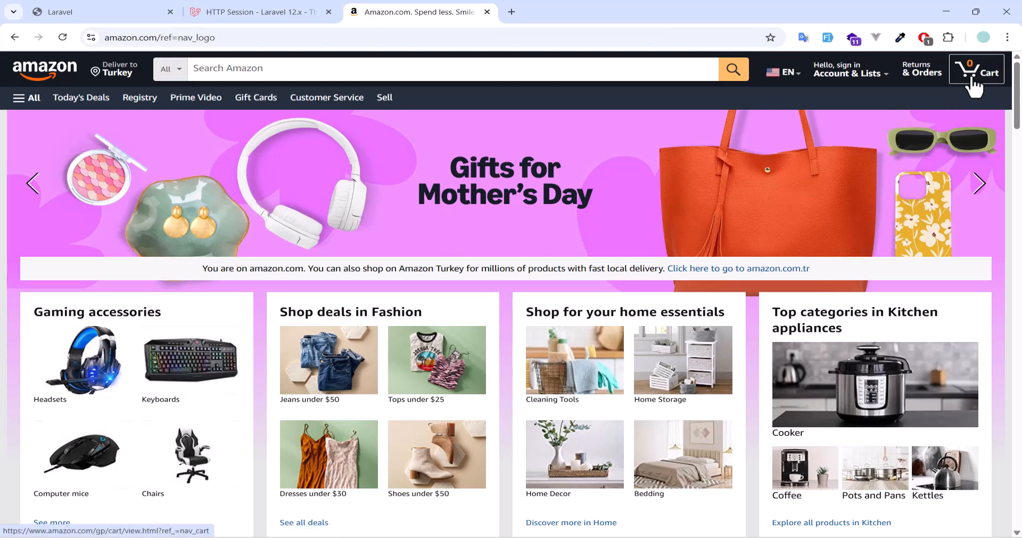
{"action": "mouse_move", "coordinate": [77, 415]}
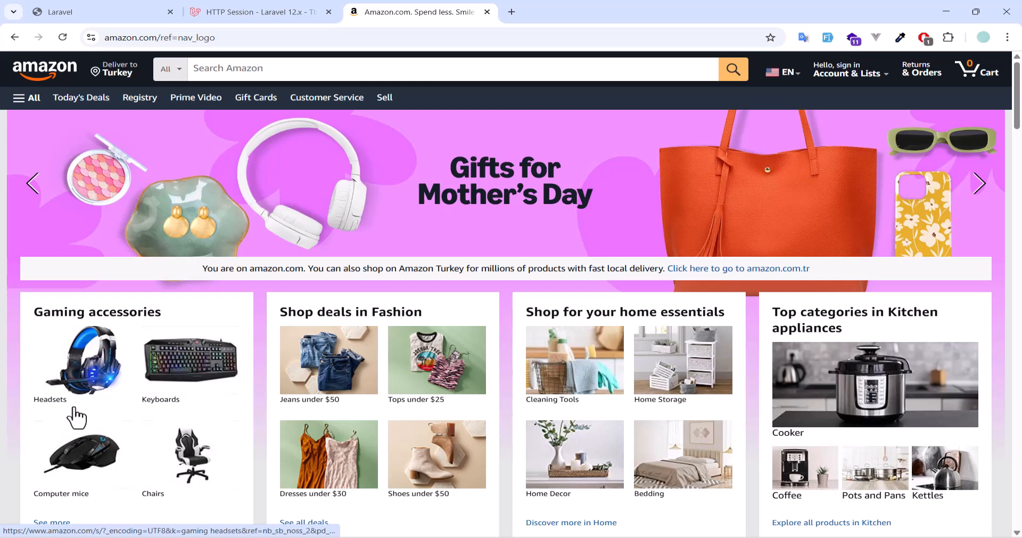
{"action": "mouse_move", "coordinate": [145, 366]}
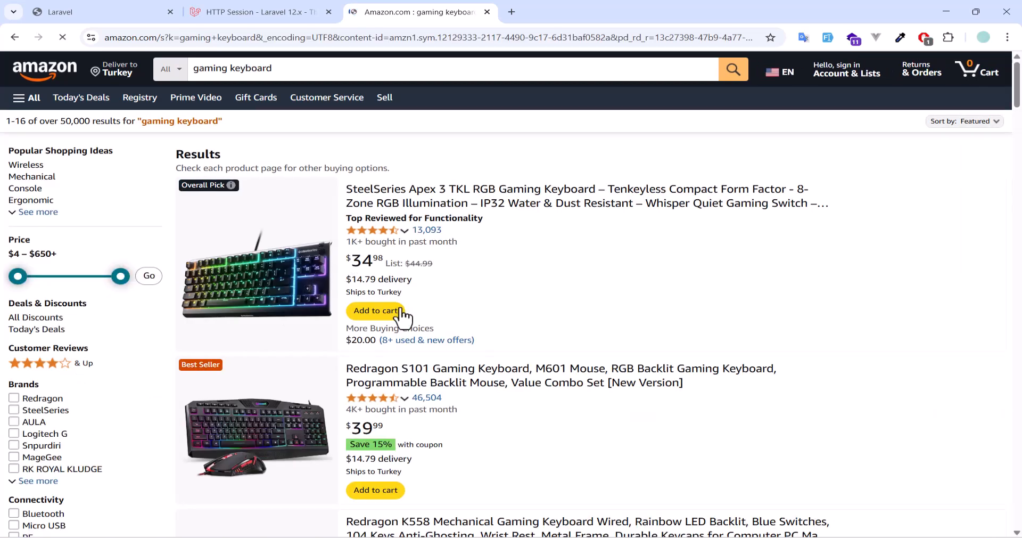
{"action": "left_click", "coordinate": [375, 310]}
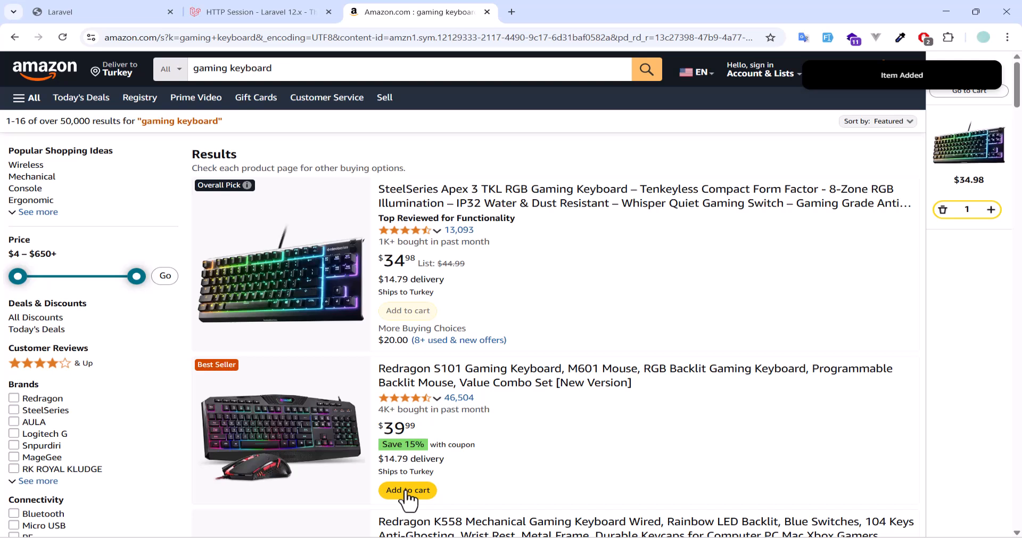
{"action": "left_click", "coordinate": [407, 489]}
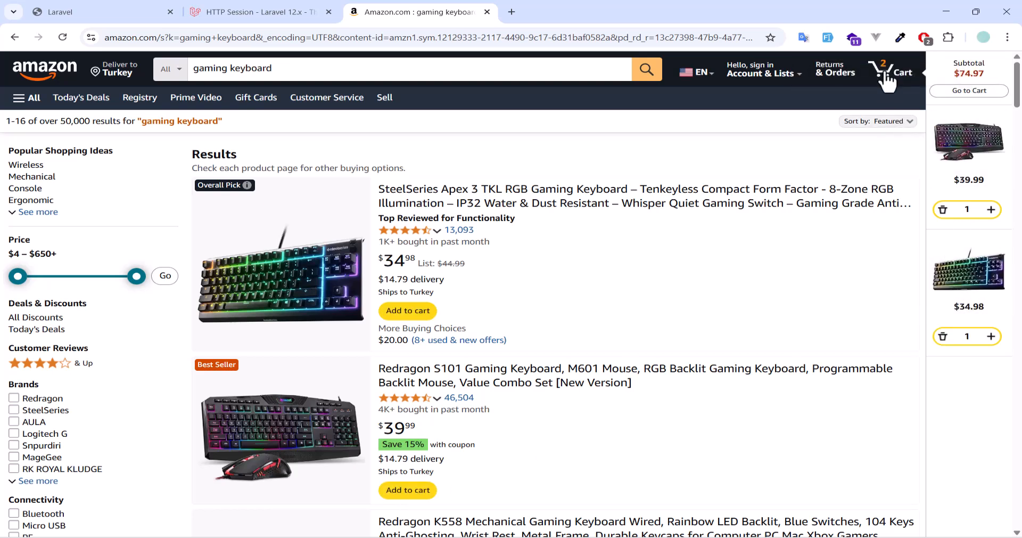
{"action": "mouse_move", "coordinate": [777, 105]}
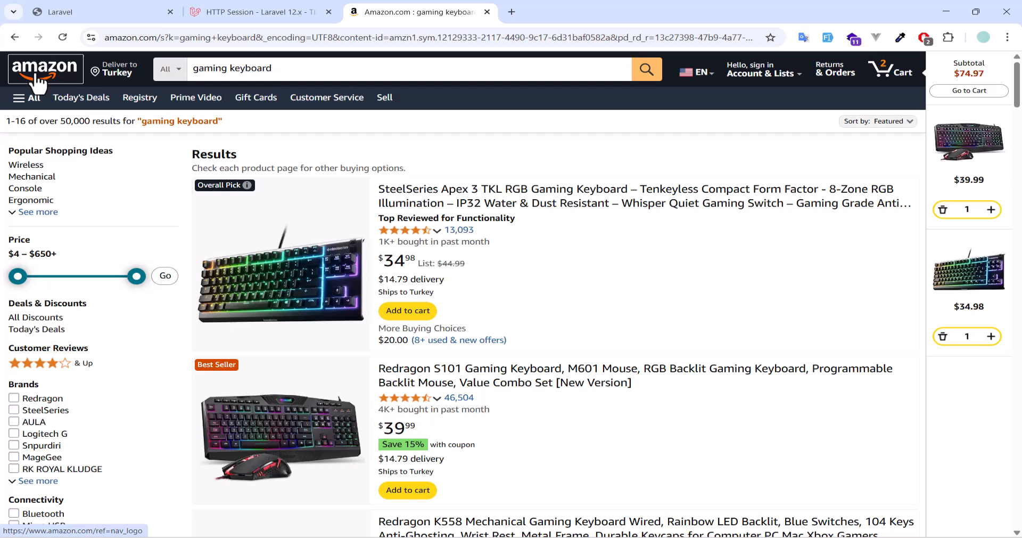
Step: Return to Amazon home, open the 'Get your game on' gaming results and scroll to the LED Light Bar
{"action": "left_click", "coordinate": [45, 69]}
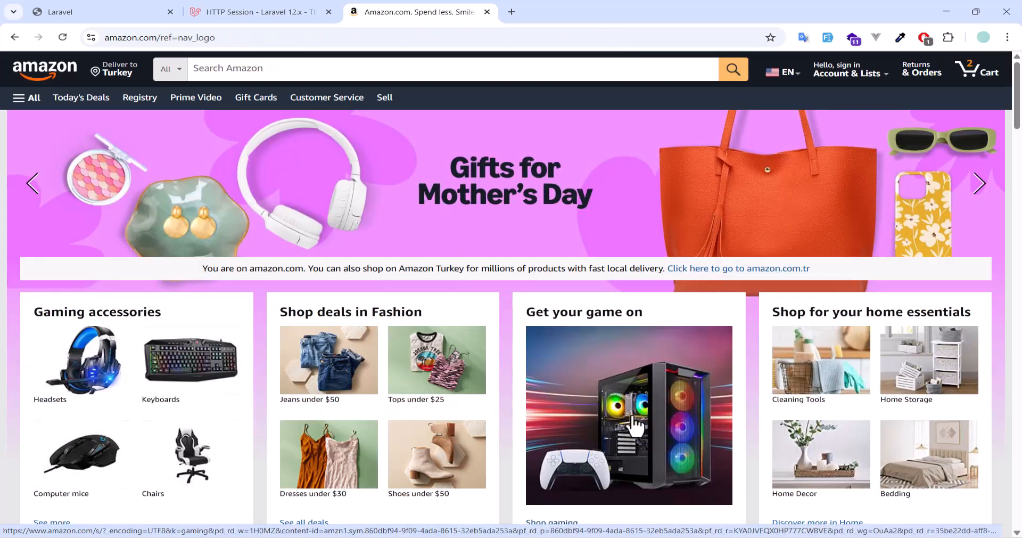
{"action": "left_click", "coordinate": [630, 415]}
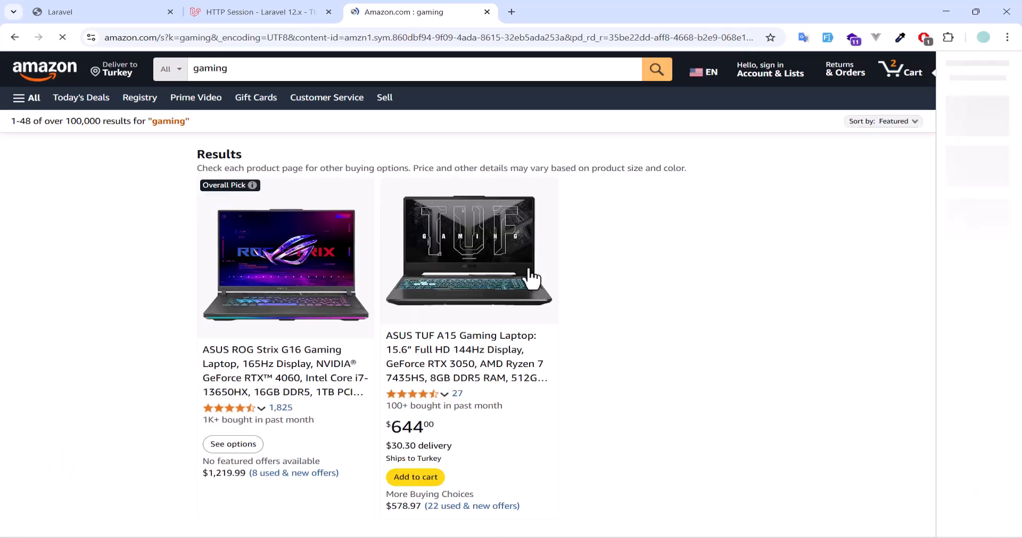
{"action": "scroll", "scroll_direction": "down", "scroll_amount": 3}
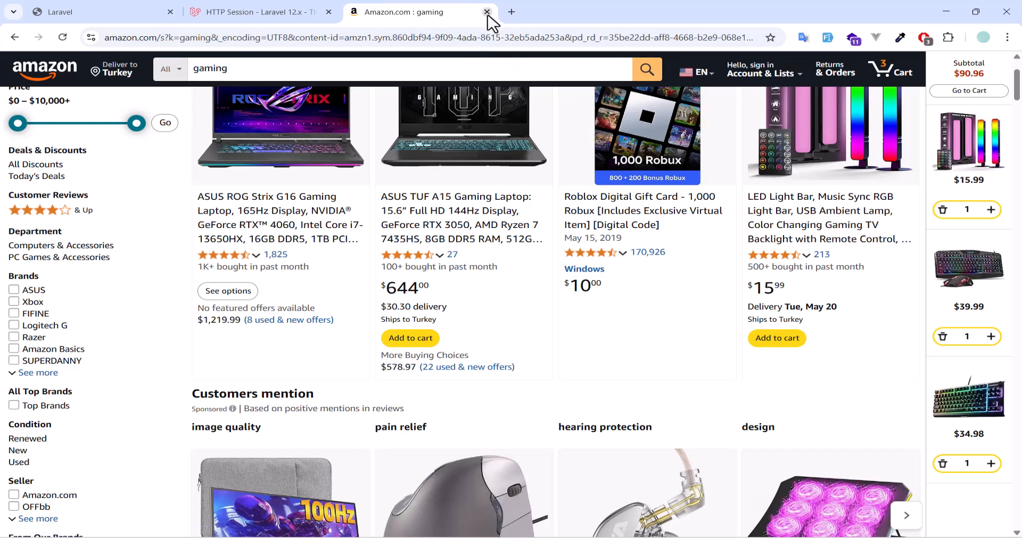
Step: Close the gaming results and view the cart with the light bar and two keyboards at $90.96
{"action": "left_click", "coordinate": [486, 12]}
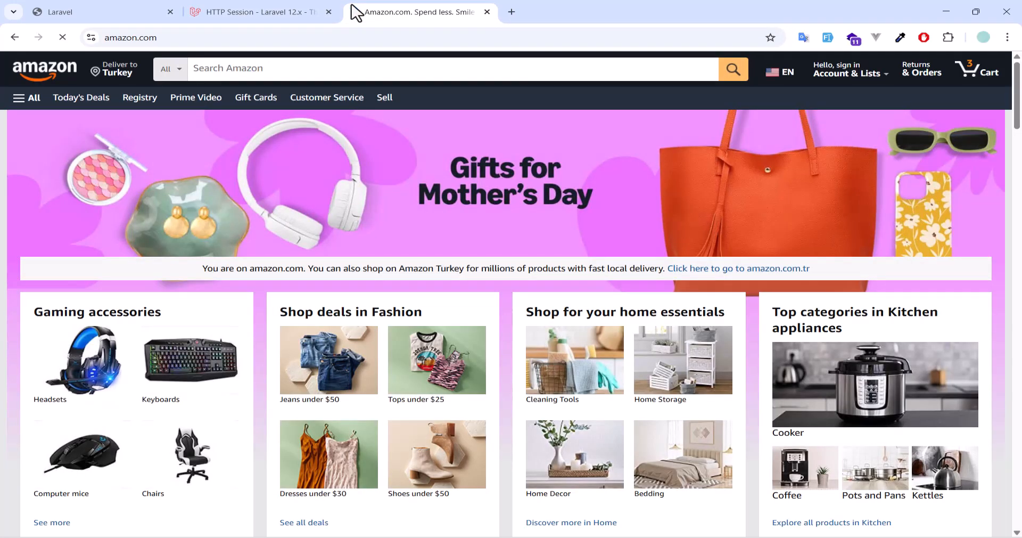
{"action": "left_click", "coordinate": [990, 69]}
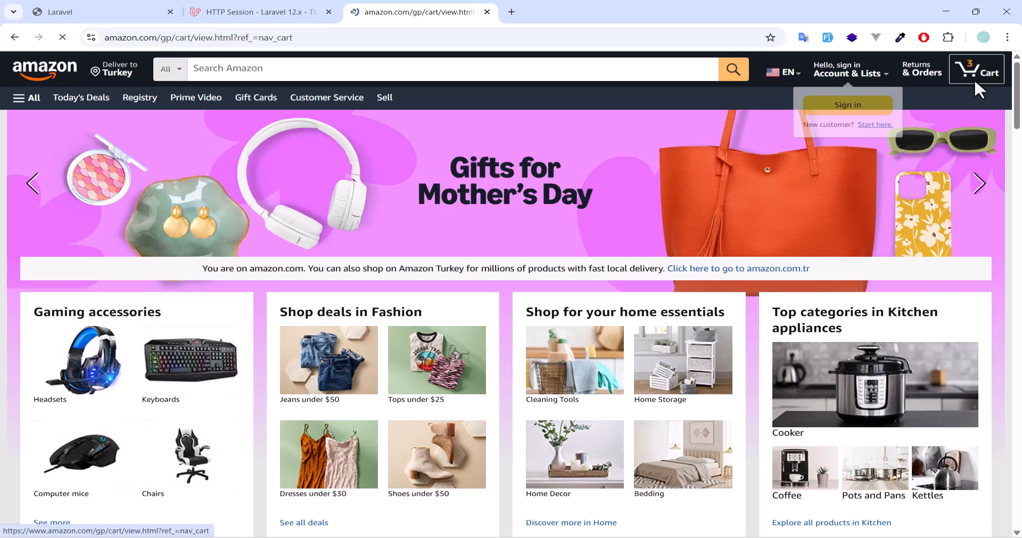
{"action": "left_click", "coordinate": [994, 69]}
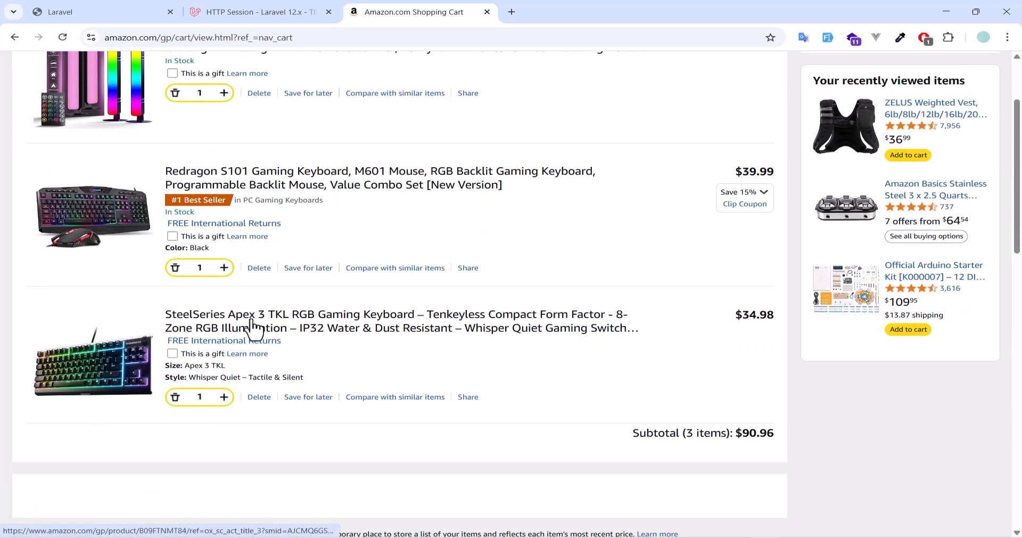
{"action": "mouse_move", "coordinate": [284, 322]}
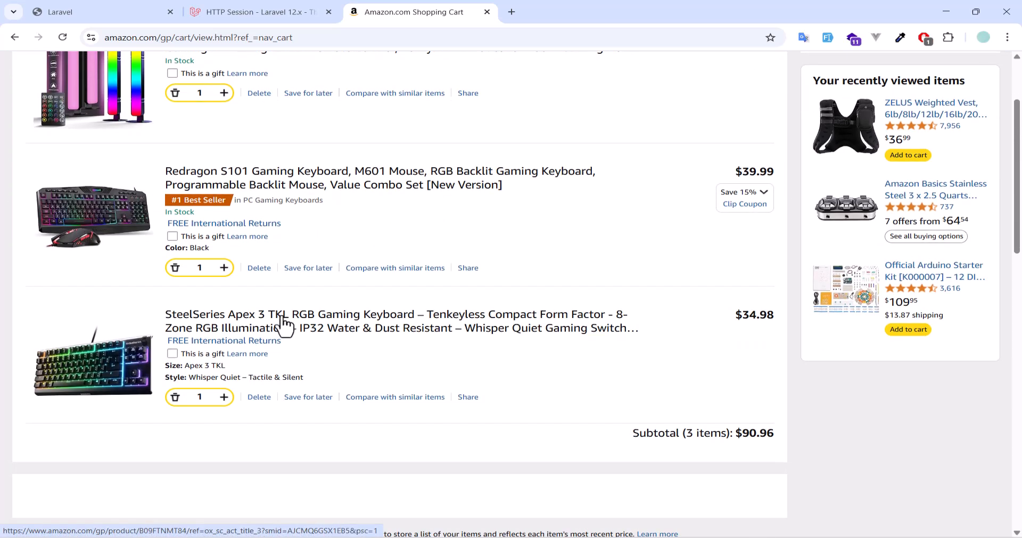
{"action": "mouse_move", "coordinate": [79, 296]}
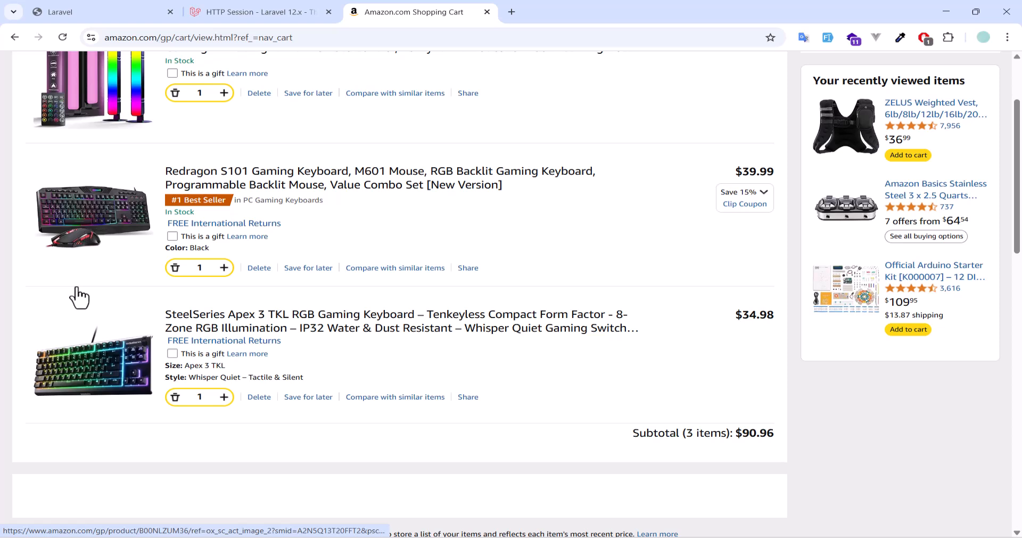
{"action": "mouse_move", "coordinate": [169, 270]}
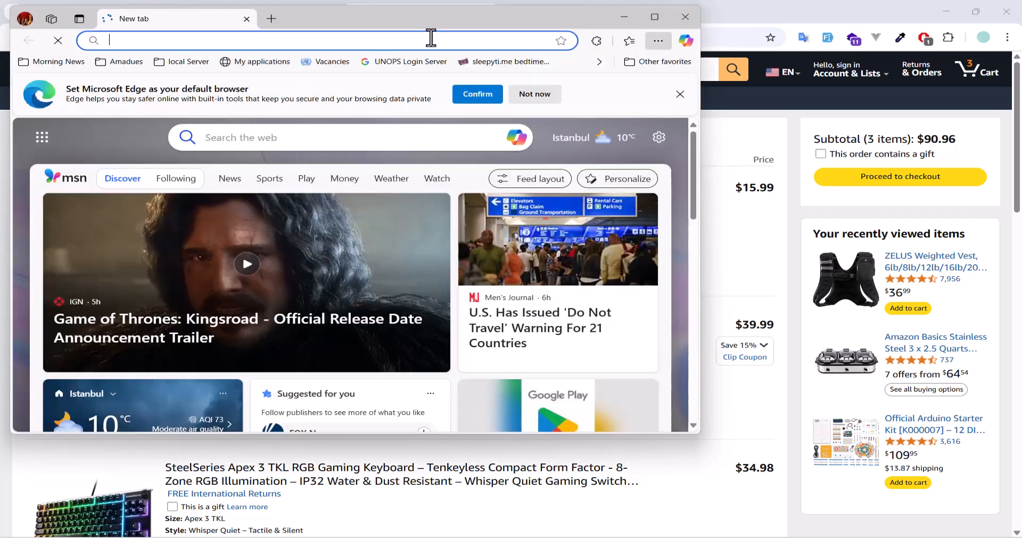
Step: Load amazon.com in the new Edge window and pass the character check by entering 'EM'
{"action": "type", "text": "amazon.com"}
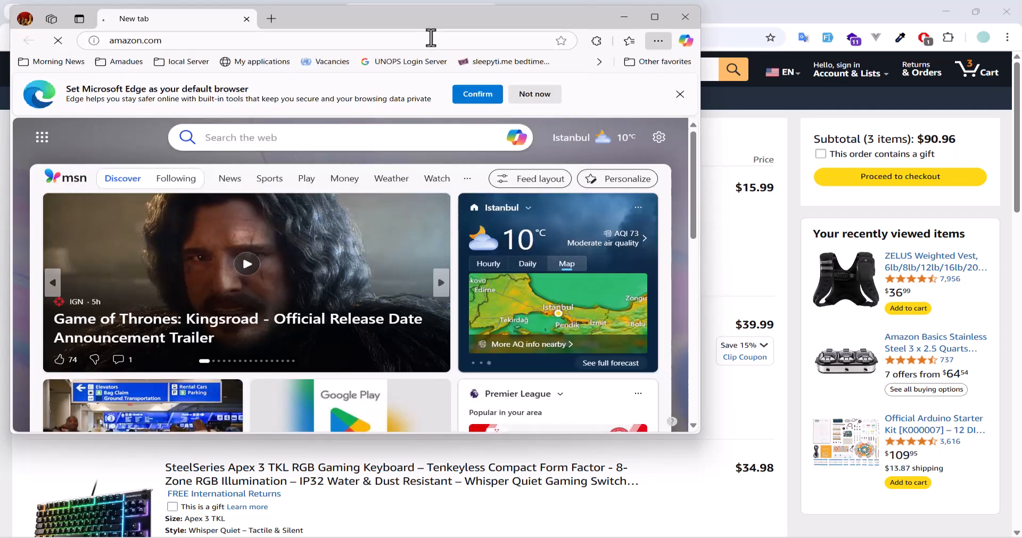
{"action": "key", "text": "Enter"}
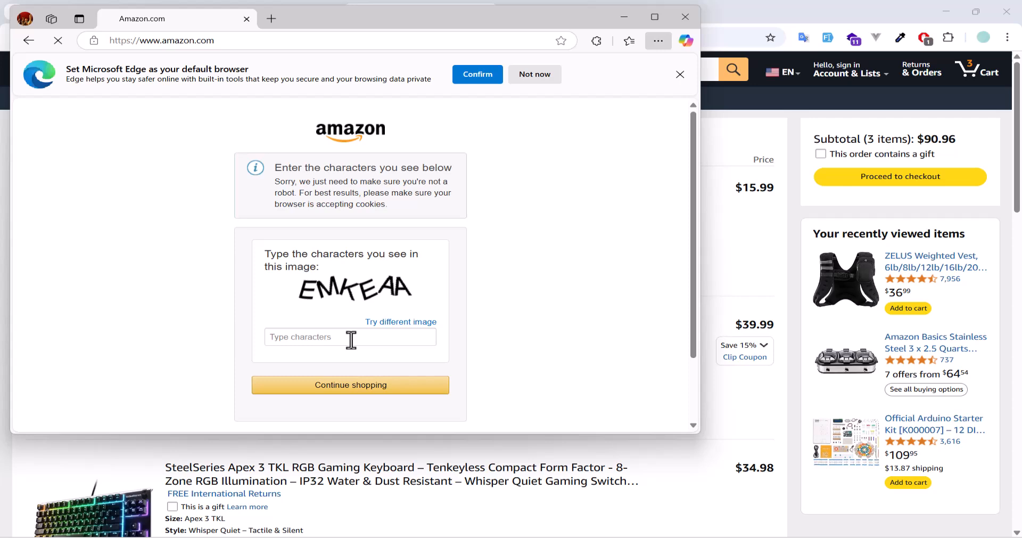
{"action": "type", "text": "EM"}
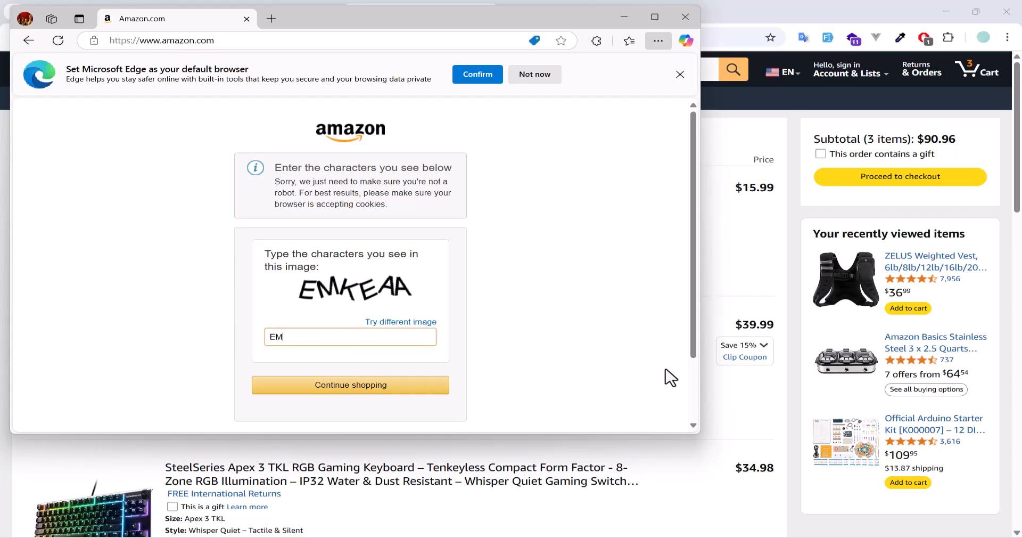
{"action": "left_click", "coordinate": [350, 384]}
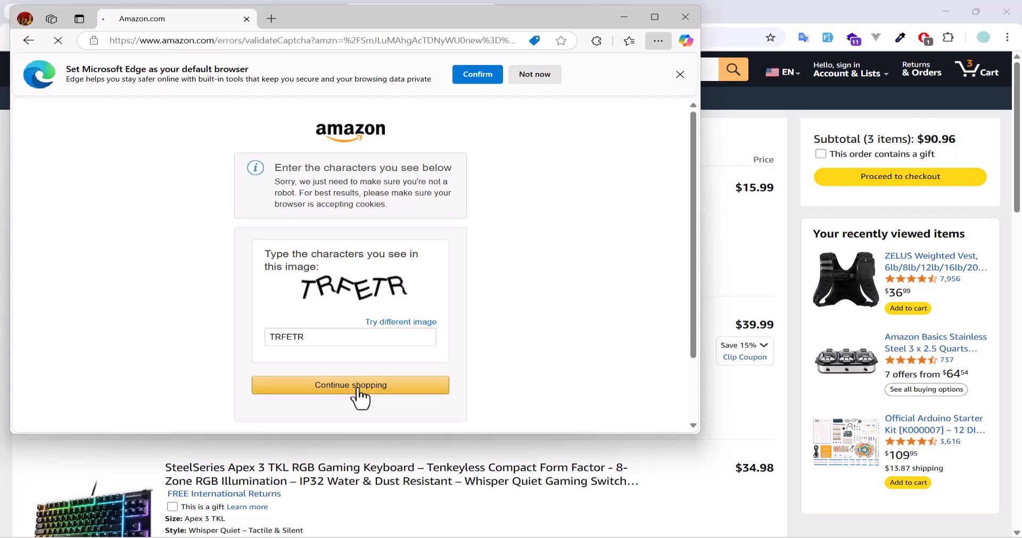
{"action": "left_click", "coordinate": [350, 384]}
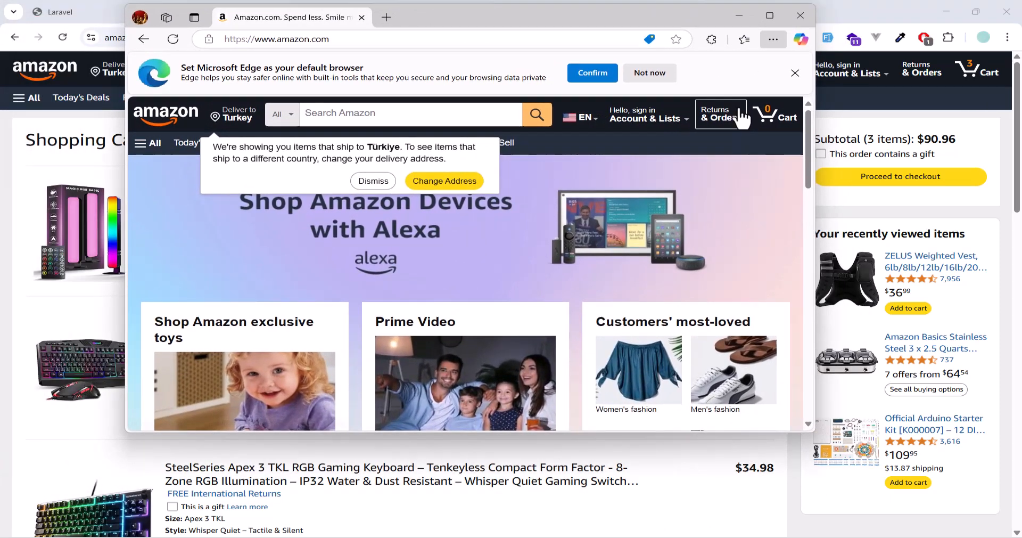
{"action": "mouse_move", "coordinate": [775, 117]}
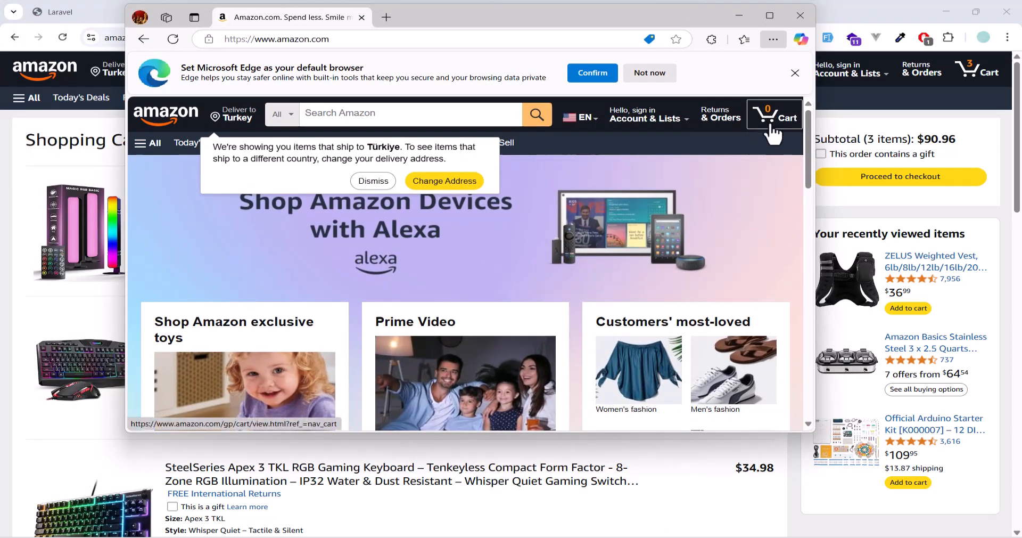
{"action": "left_click", "coordinate": [774, 117]}
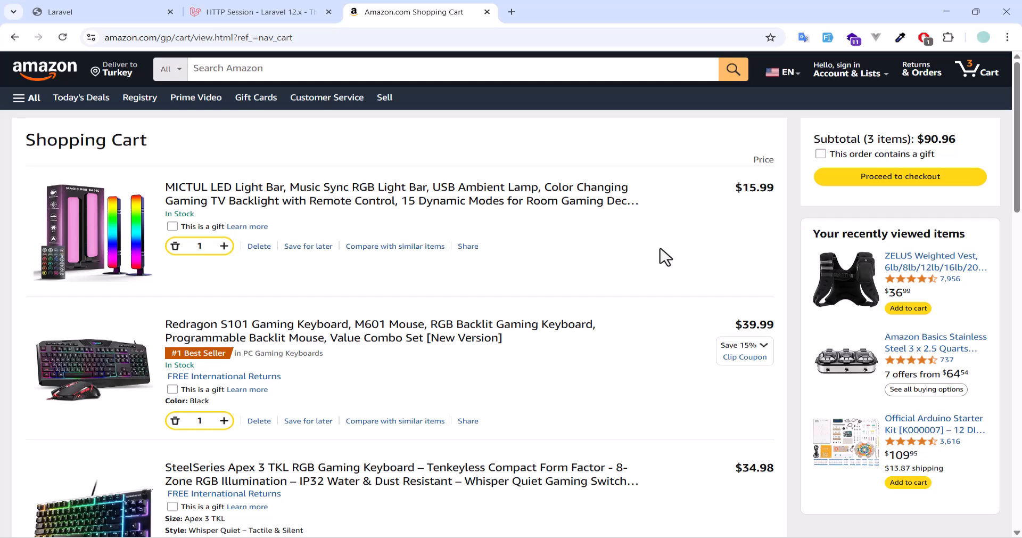
{"action": "mouse_move", "coordinate": [614, 406]}
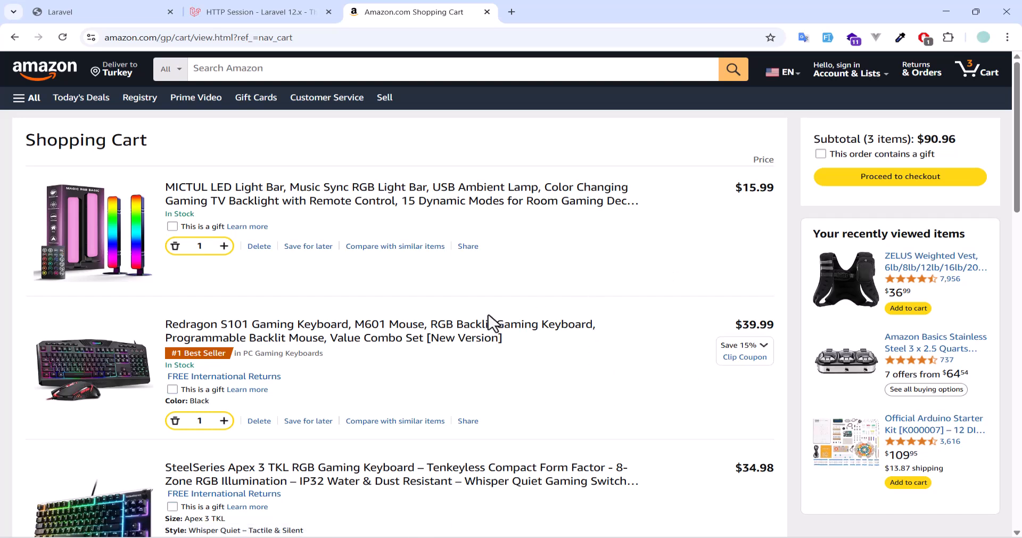
{"action": "mouse_move", "coordinate": [464, 296]}
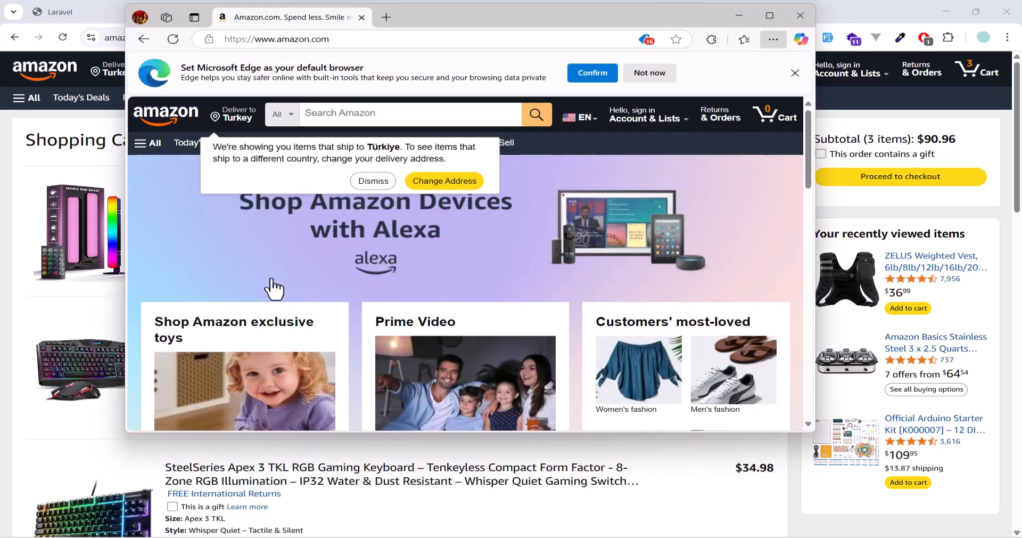
{"action": "mouse_move", "coordinate": [664, 24]}
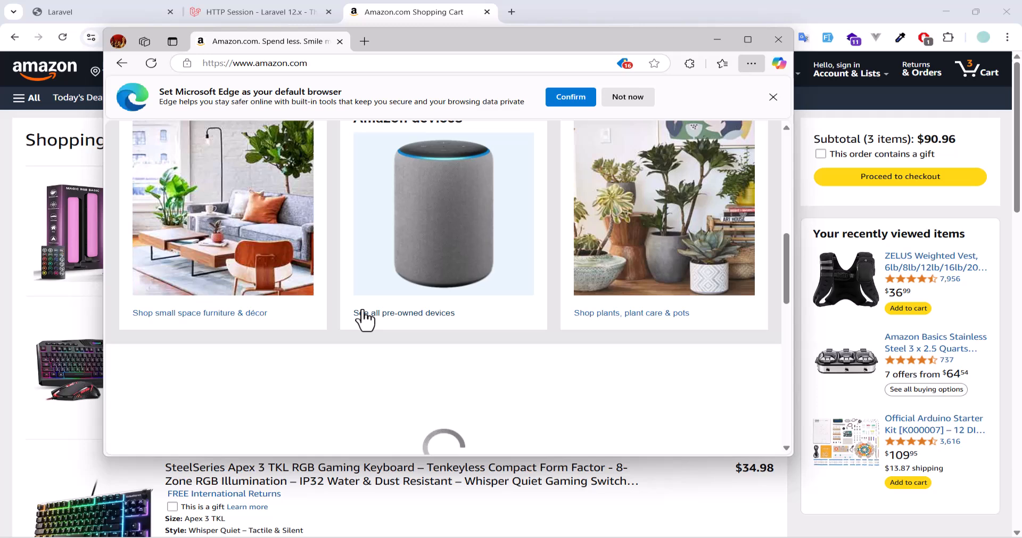
Step: Browse the certified pre-owned devices page, then return to the Amazon home page
{"action": "left_click", "coordinate": [404, 313]}
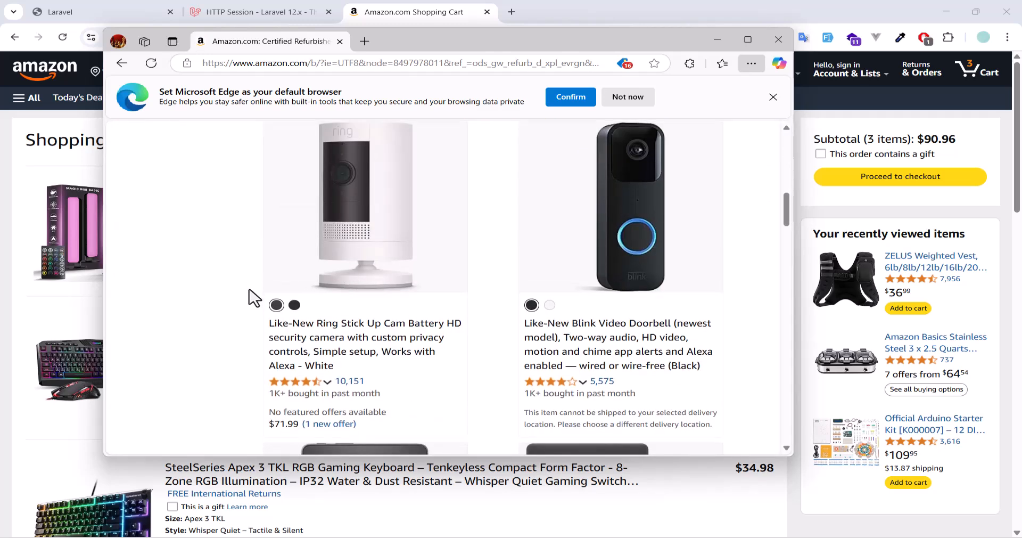
{"action": "scroll", "scroll_direction": "down", "scroll_amount": 3}
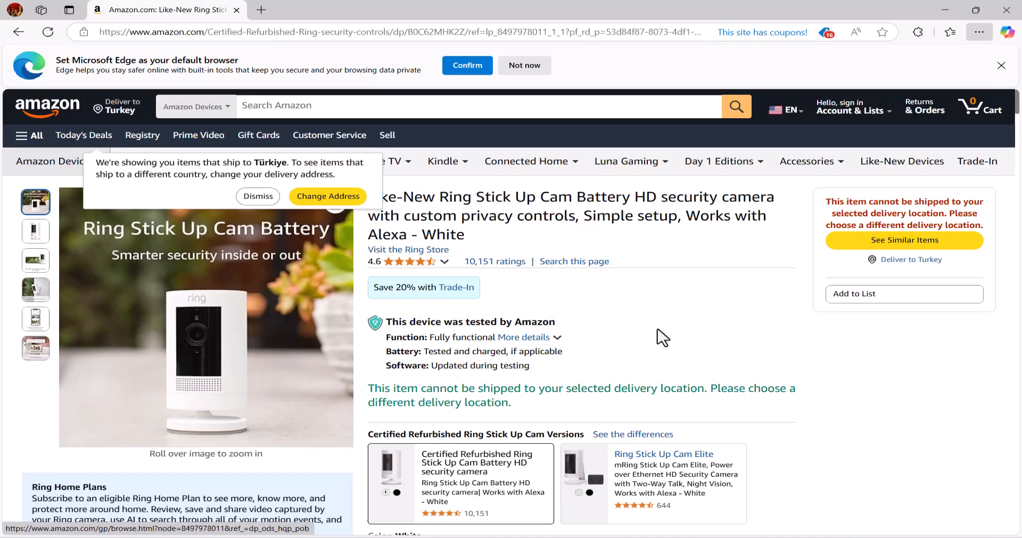
{"action": "left_click", "coordinate": [47, 105]}
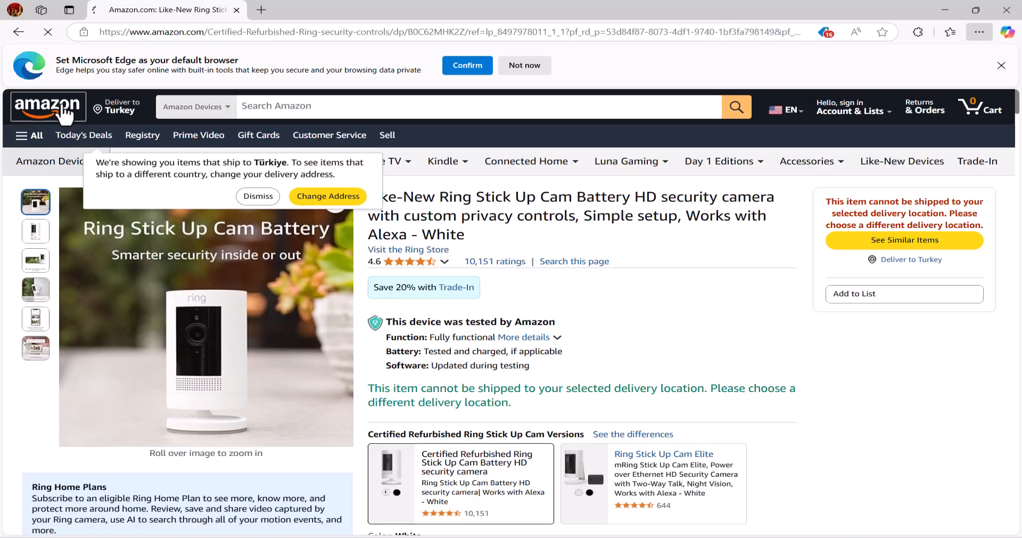
{"action": "left_click", "coordinate": [47, 105]}
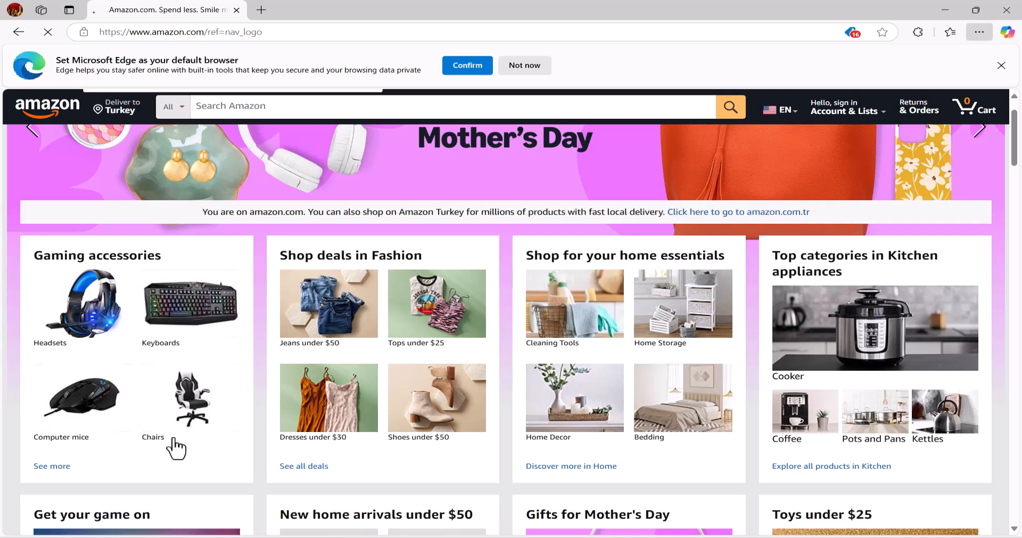
Step: Add the Dowinx and AutoFull C3 chairs from the gaming chairs results to the cart
{"action": "left_click", "coordinate": [153, 437]}
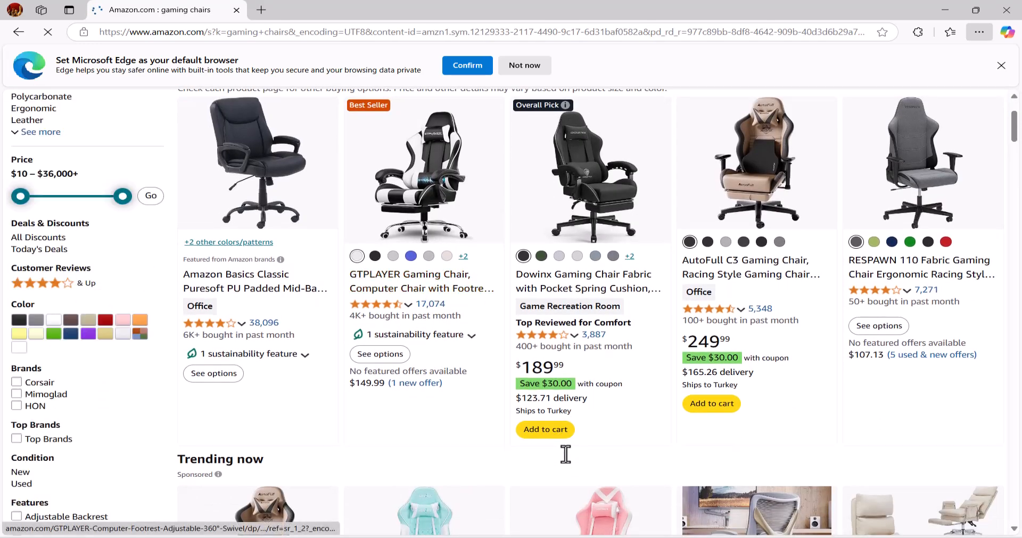
{"action": "left_click", "coordinate": [711, 403]}
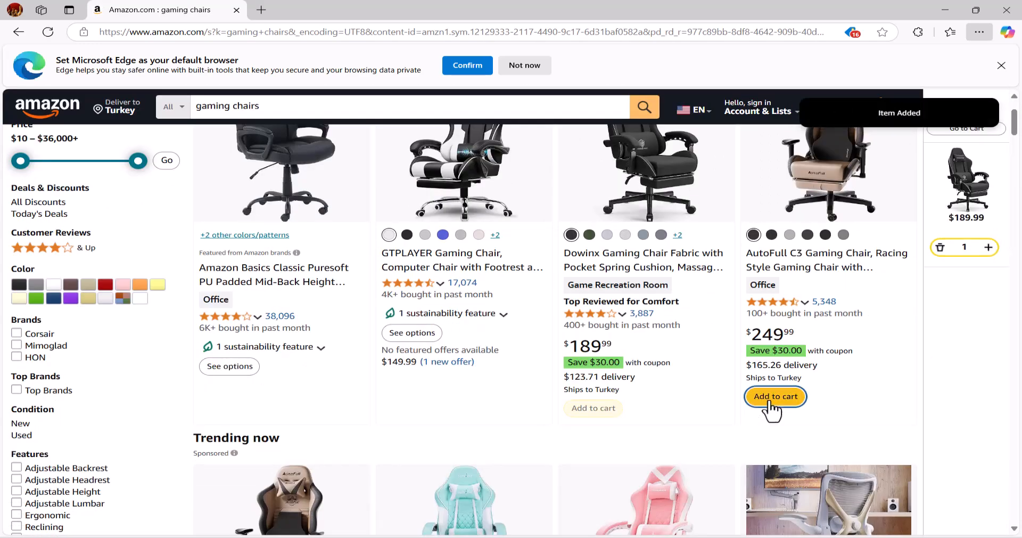
{"action": "left_click", "coordinate": [775, 396]}
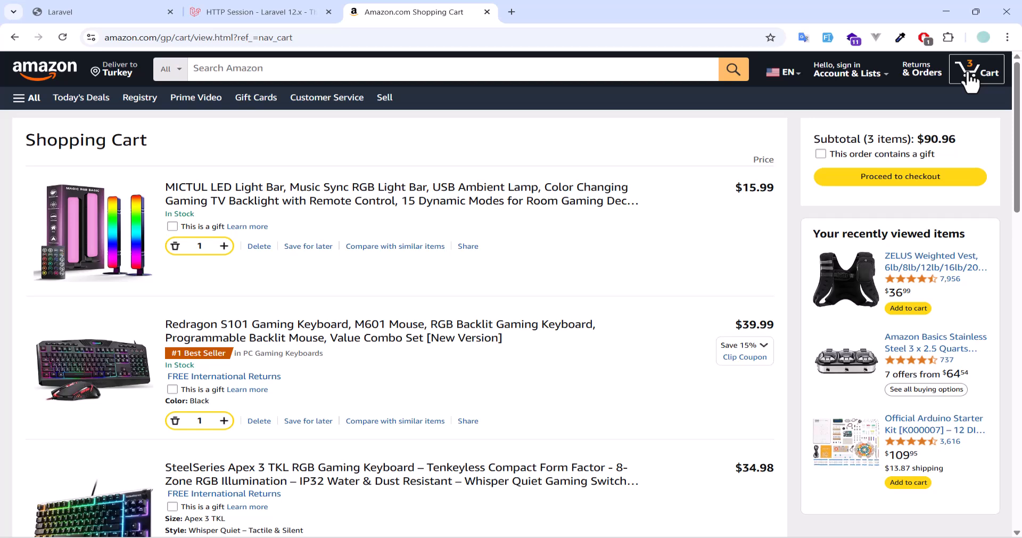
{"action": "mouse_move", "coordinate": [952, 88]}
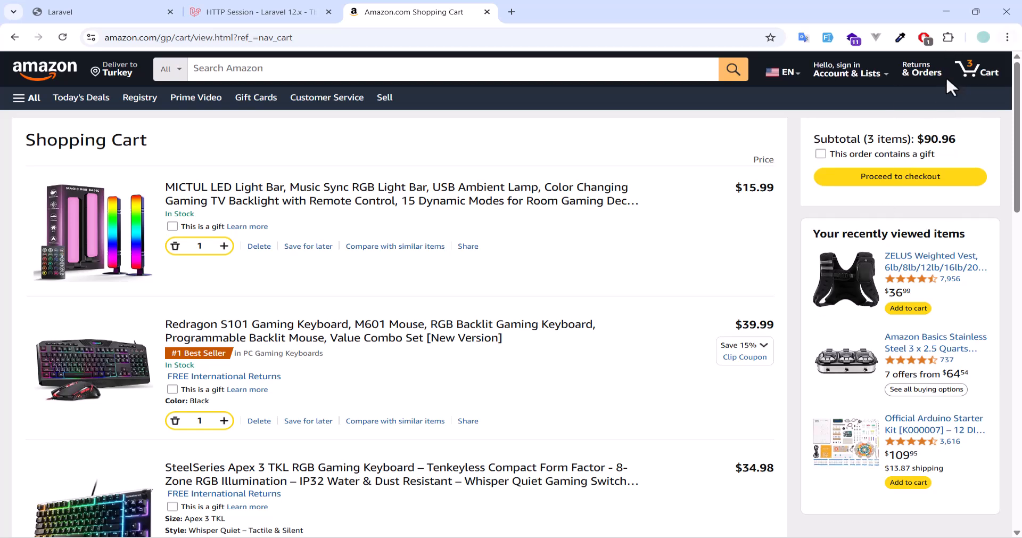
{"action": "mouse_move", "coordinate": [533, 526]}
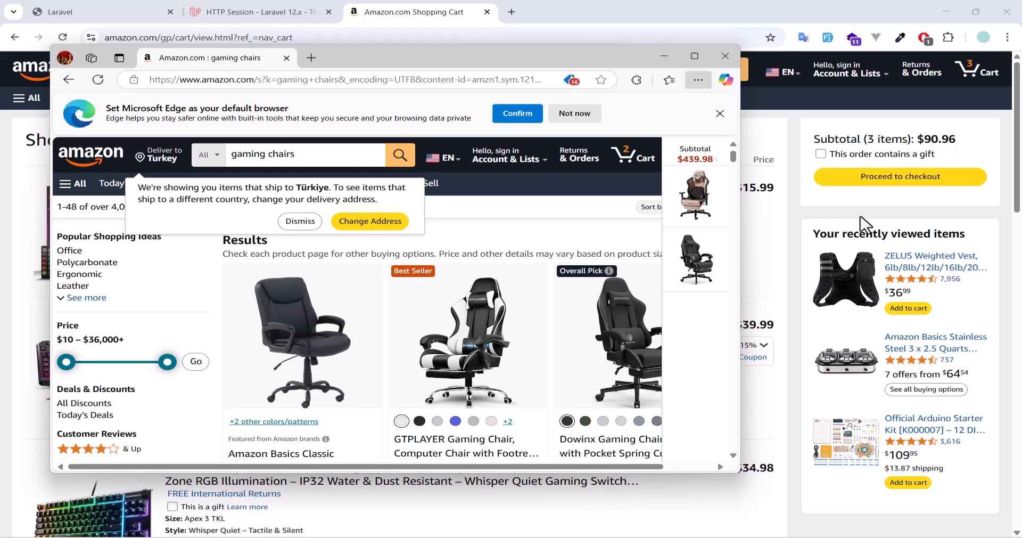
{"action": "mouse_move", "coordinate": [810, 232]}
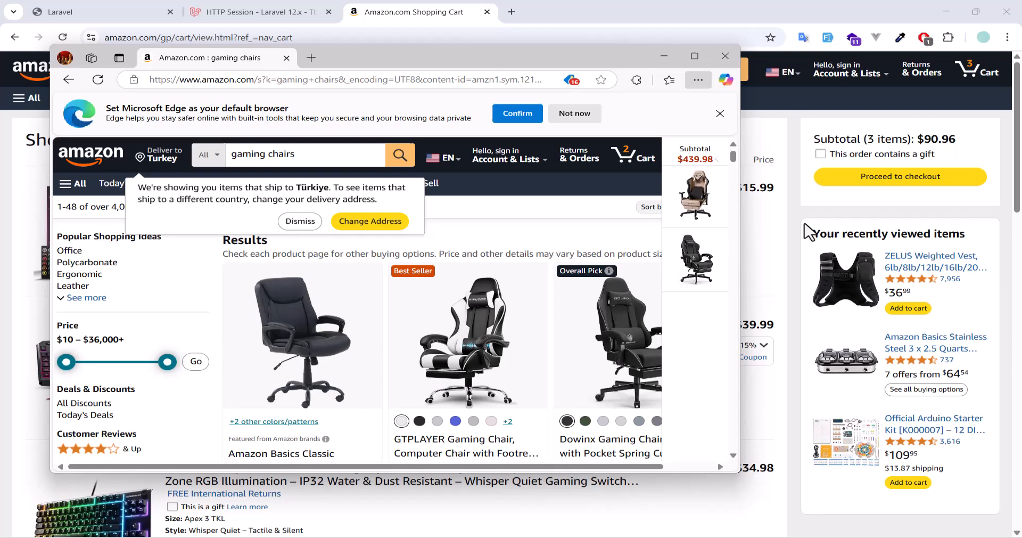
Step: Bring Chrome's three-item $90.96 cart to the front, then Alt+Tab to another window
{"action": "left_click", "coordinate": [724, 55]}
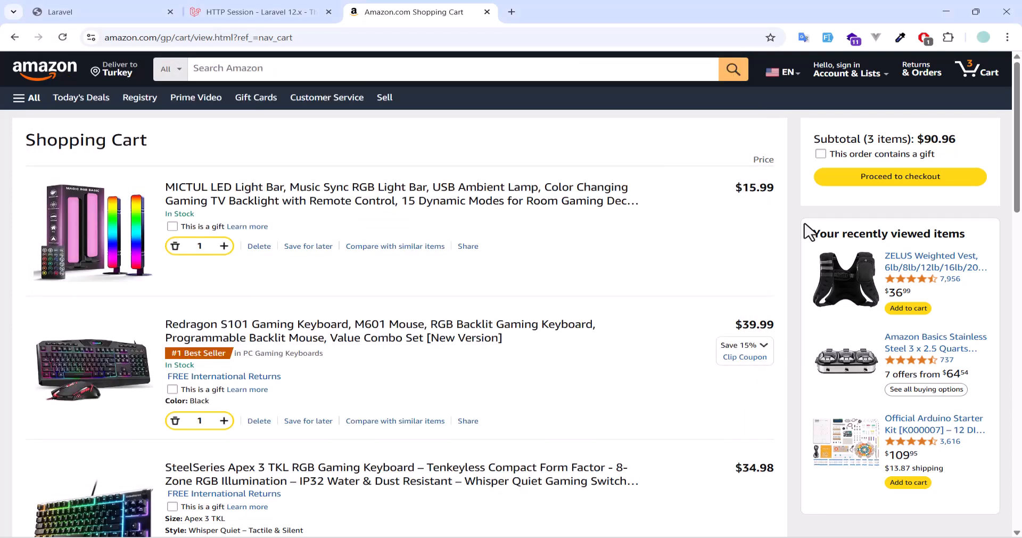
{"action": "key", "text": "alt+tab"}
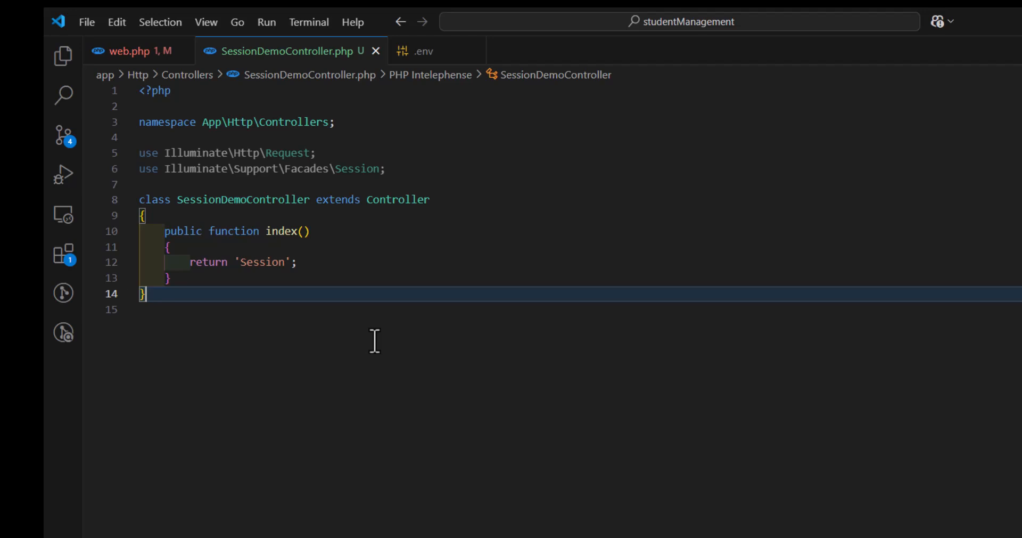
{"action": "mouse_move", "coordinate": [423, 50]}
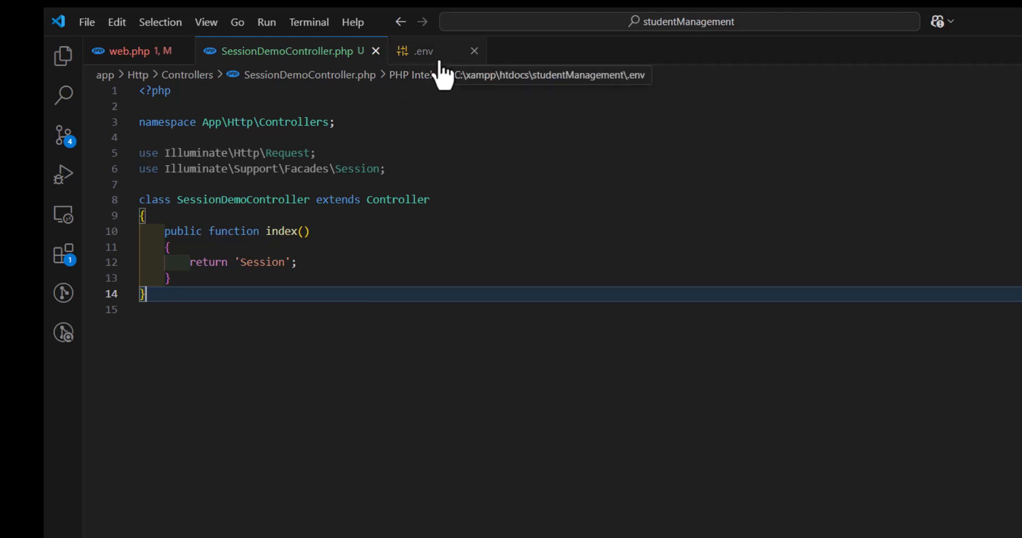
Step: Open the project's .env file next to SessionDemoController.php
{"action": "left_click", "coordinate": [424, 51]}
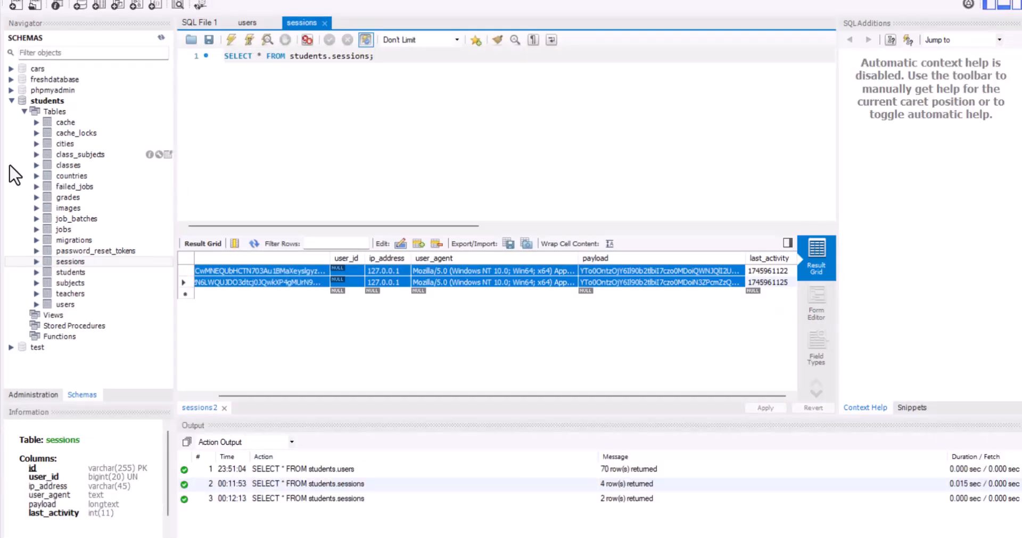
Step: Reload the students.sessions rows and apply deleting both session rows
{"action": "left_click", "coordinate": [69, 261]}
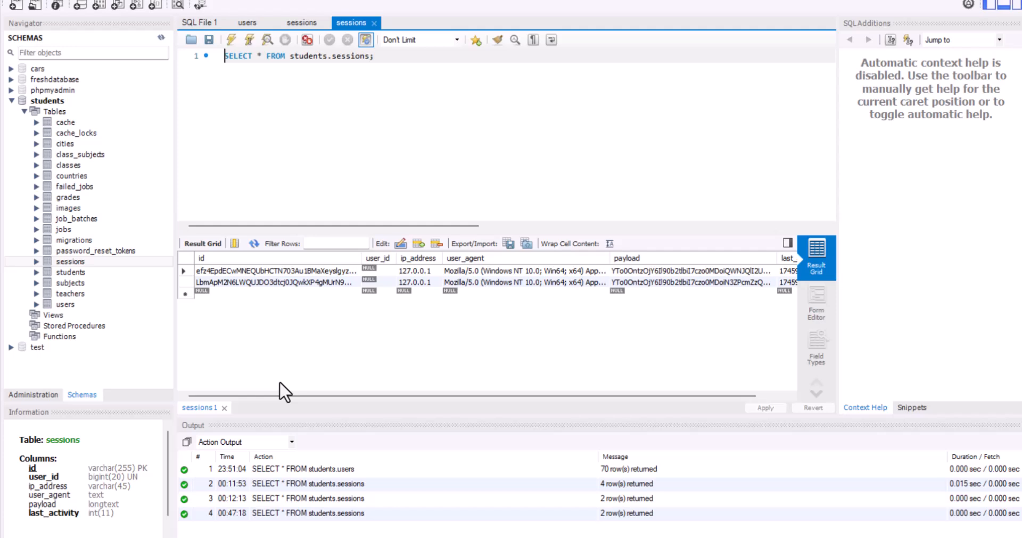
{"action": "mouse_move", "coordinate": [335, 290]}
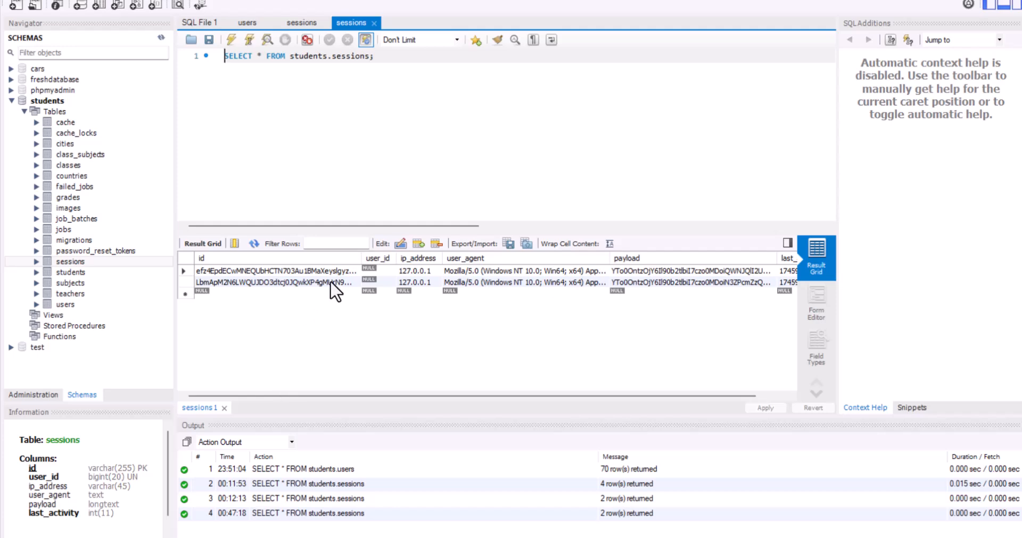
{"action": "mouse_move", "coordinate": [339, 281]}
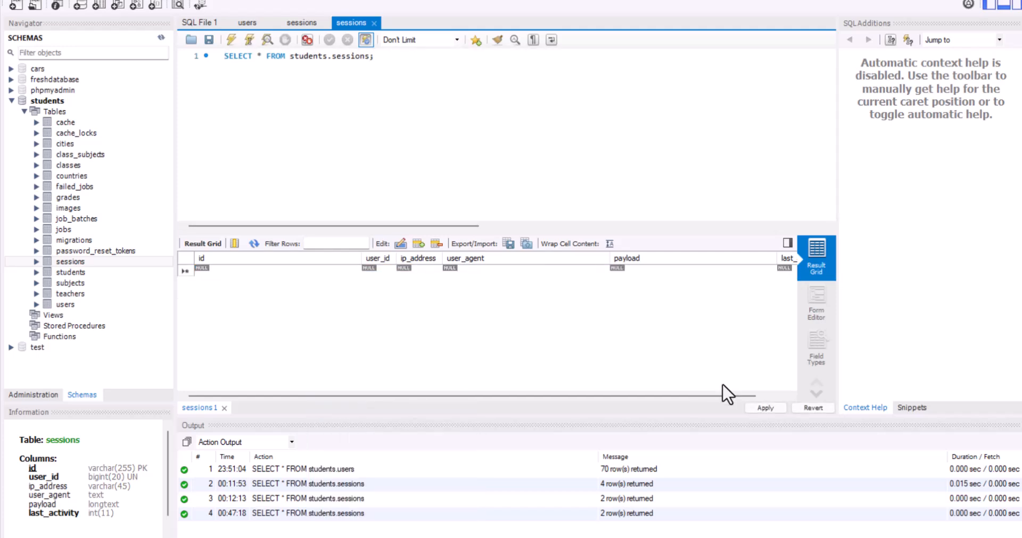
{"action": "left_click", "coordinate": [764, 407]}
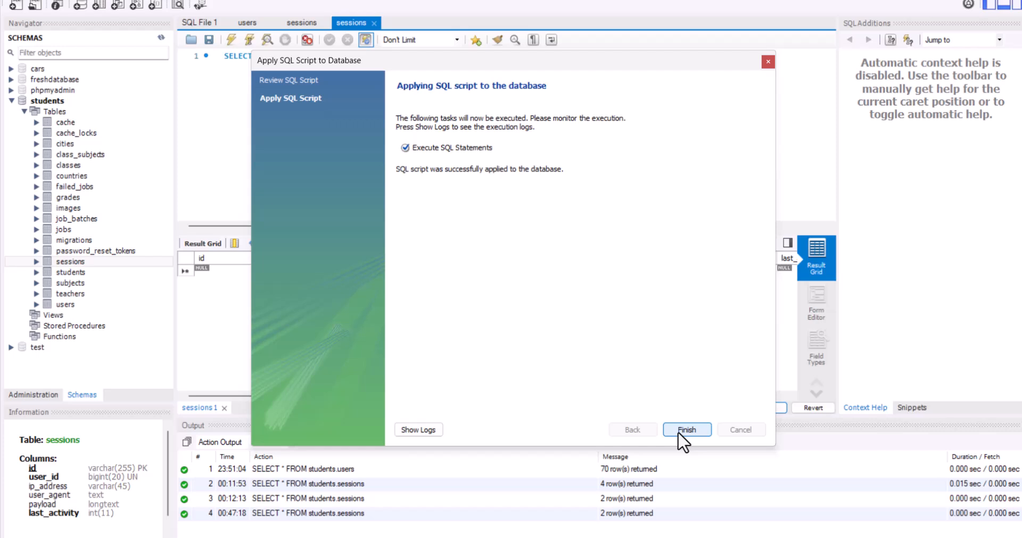
{"action": "left_click", "coordinate": [686, 429]}
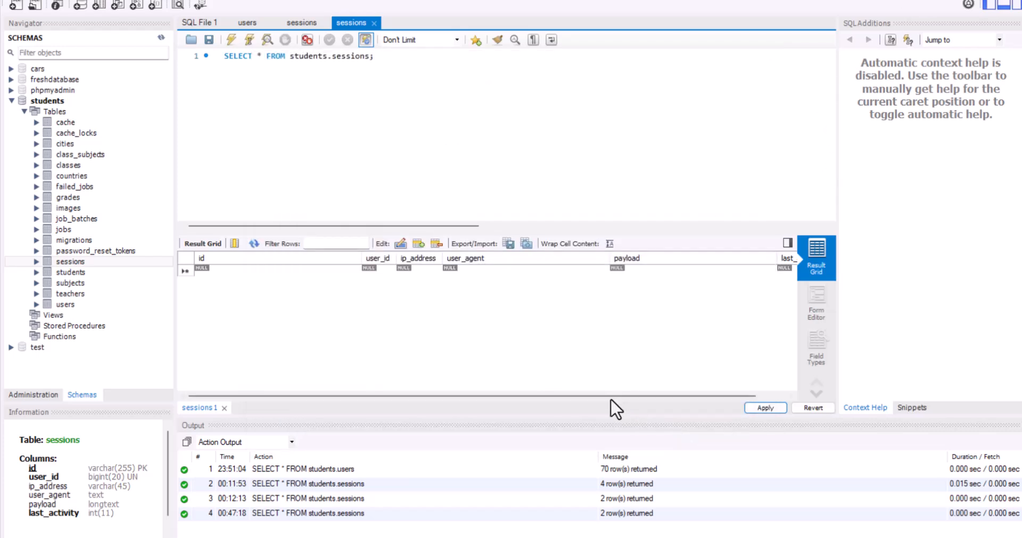
{"action": "mouse_move", "coordinate": [607, 377]}
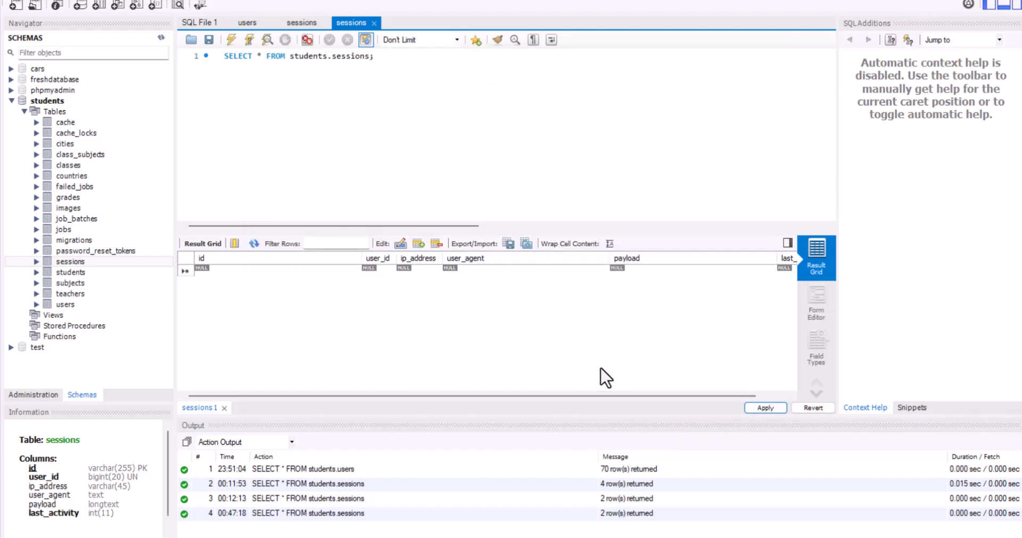
{"action": "mouse_move", "coordinate": [533, 328]}
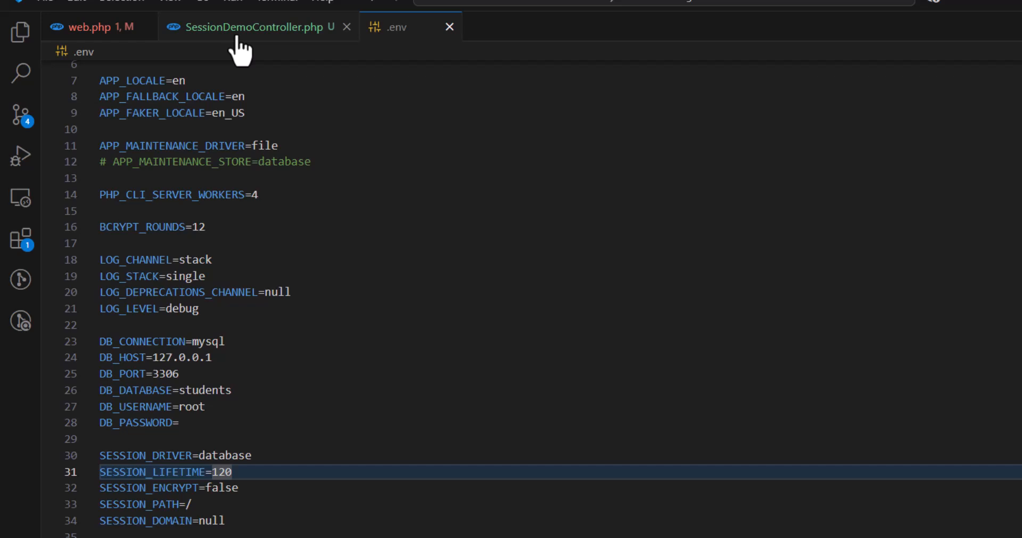
Step: Add '// add item to session' and session(['favorite_color' => 'blue']) to the controller's index()
{"action": "left_click", "coordinate": [254, 27]}
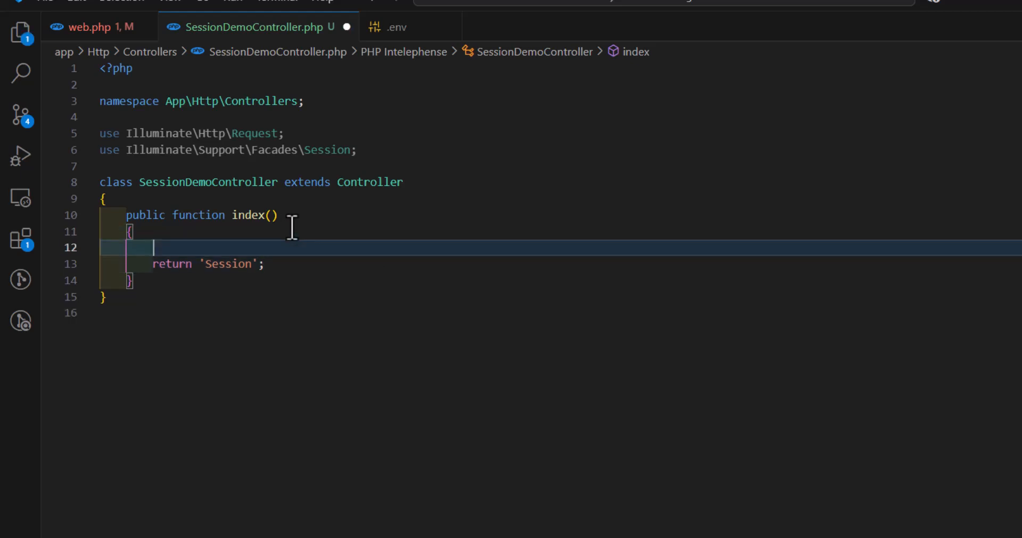
{"action": "type", "text": "// add it"}
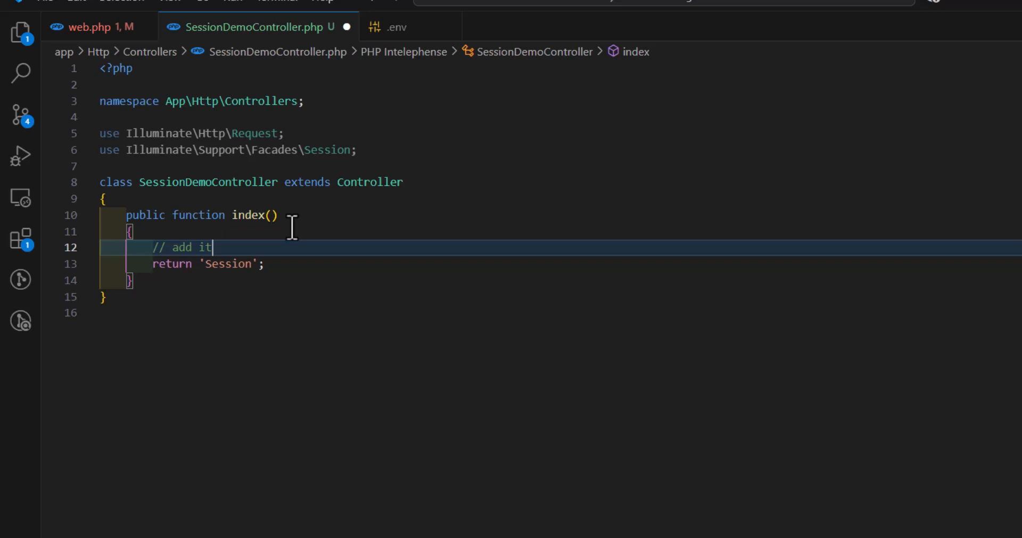
{"action": "type", "text": "em to session"}
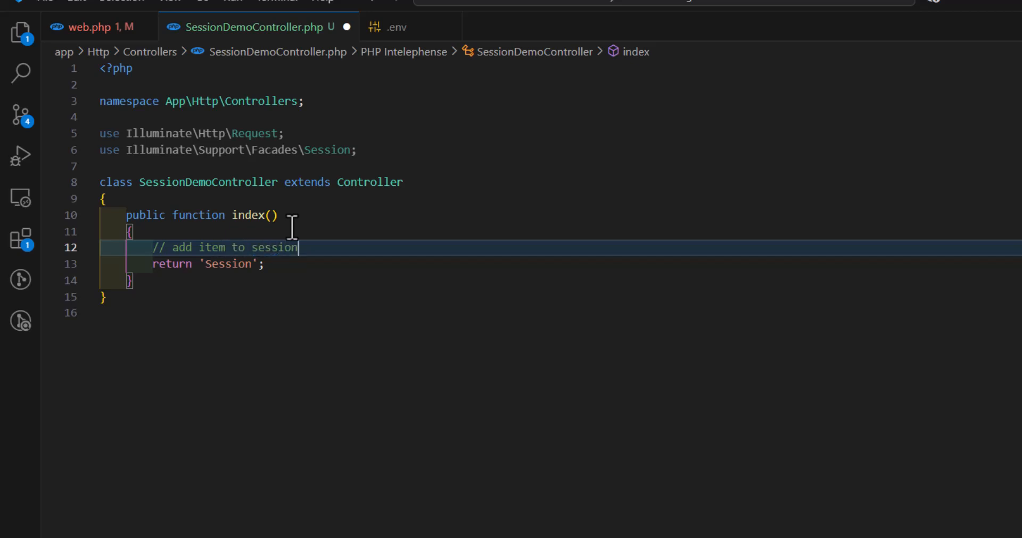
{"action": "key", "text": "enter"}
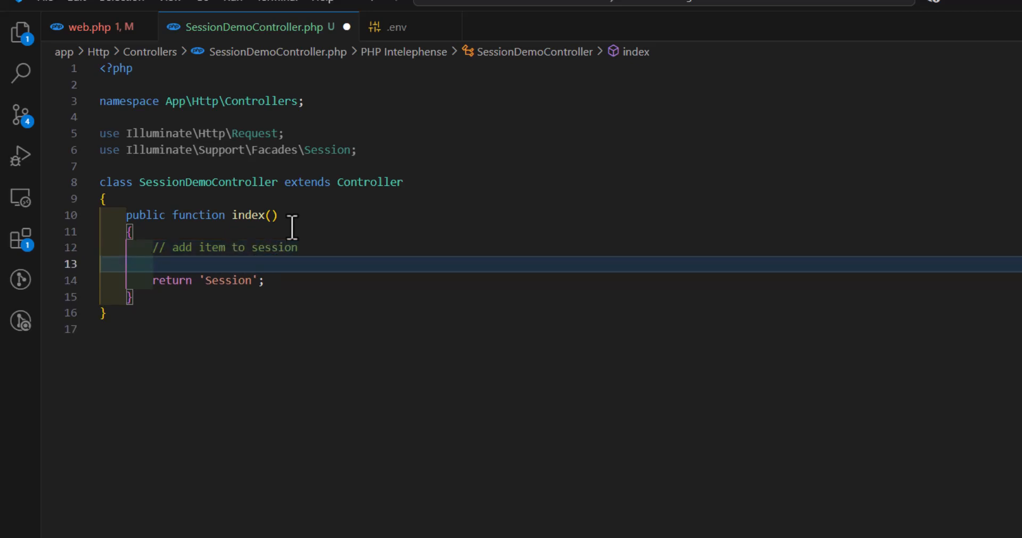
{"action": "type", "text": "se"}
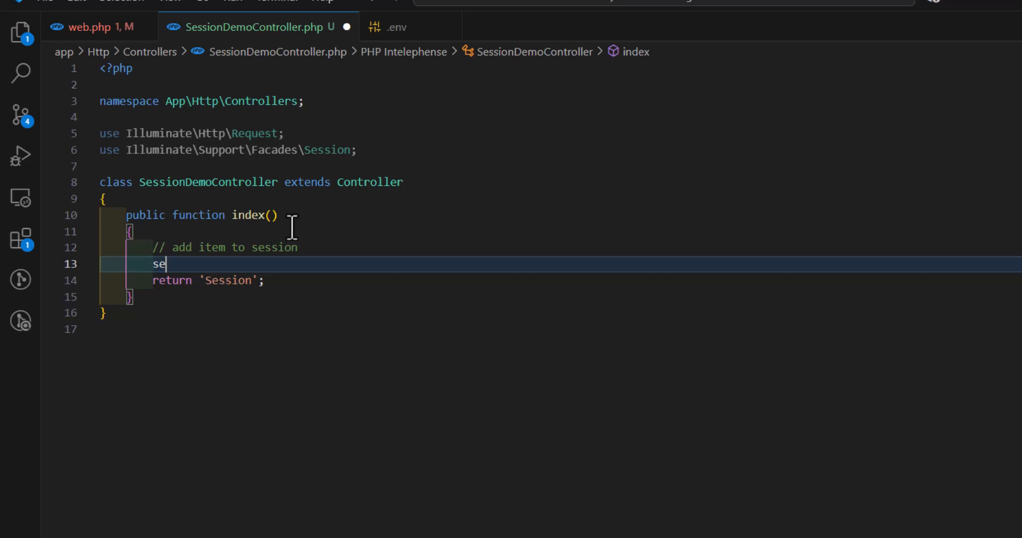
{"action": "type", "text": "ssion("}
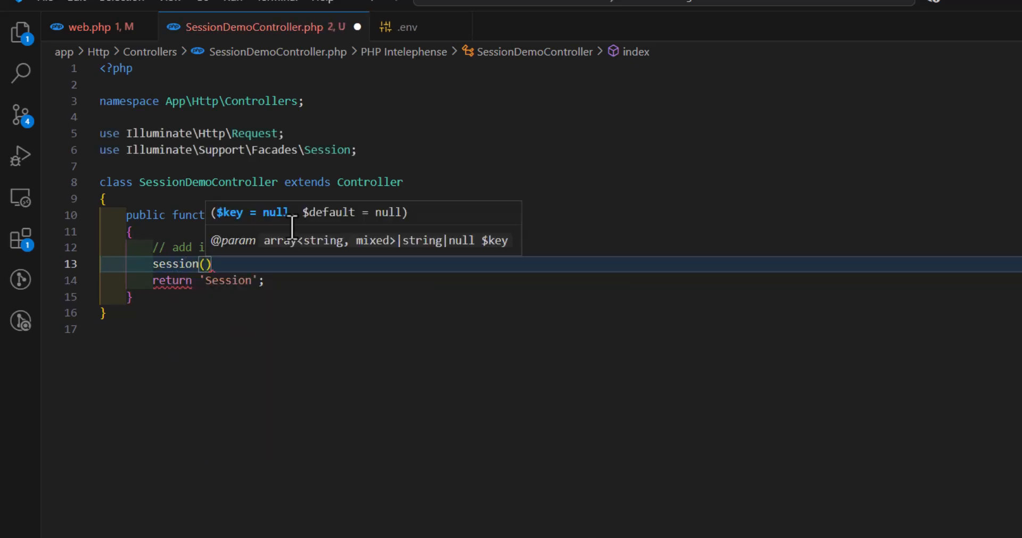
{"action": "type", "text": "[]"}
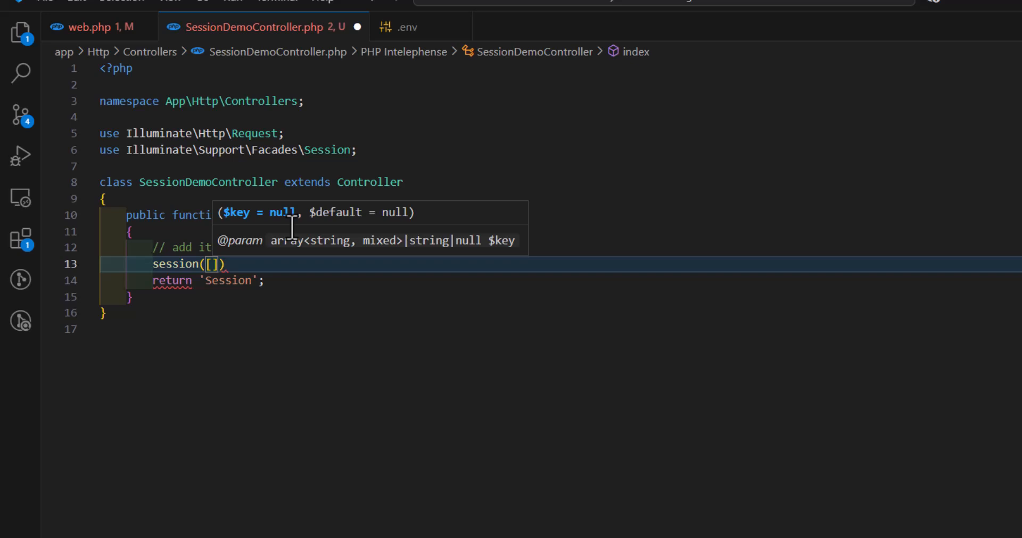
{"action": "type", "text": "''"}
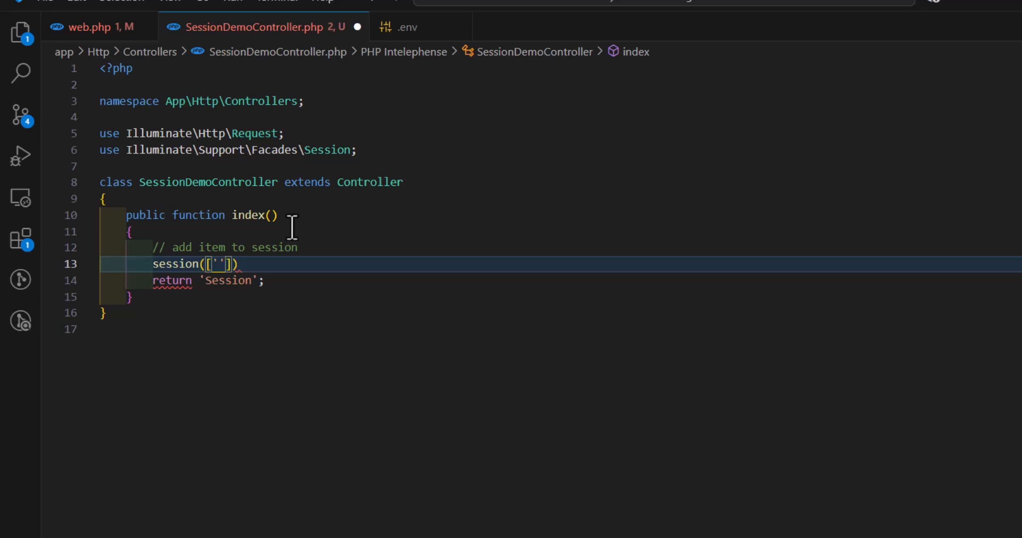
{"action": "type", "text": "favorite_color"}
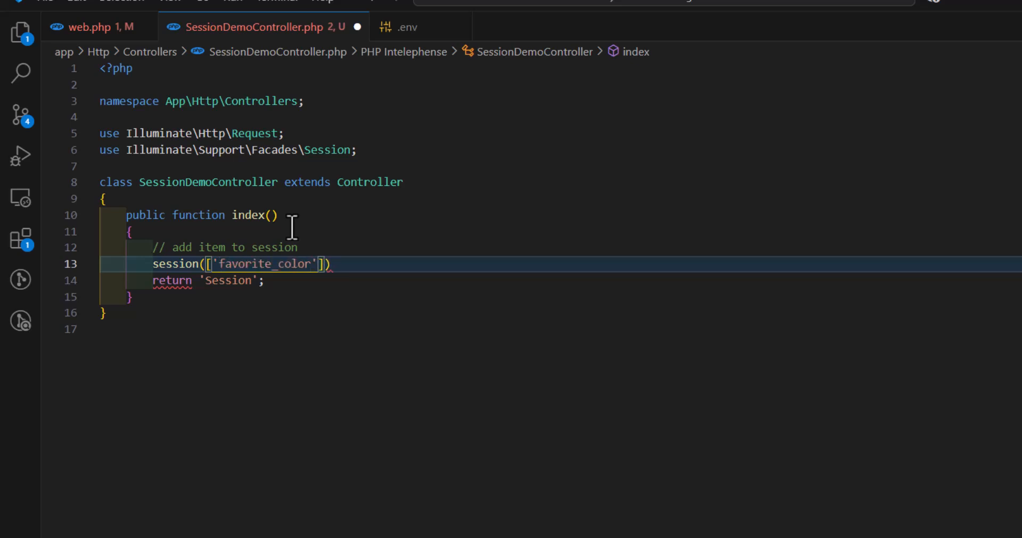
{"action": "type", "text": "=>'bl'"}
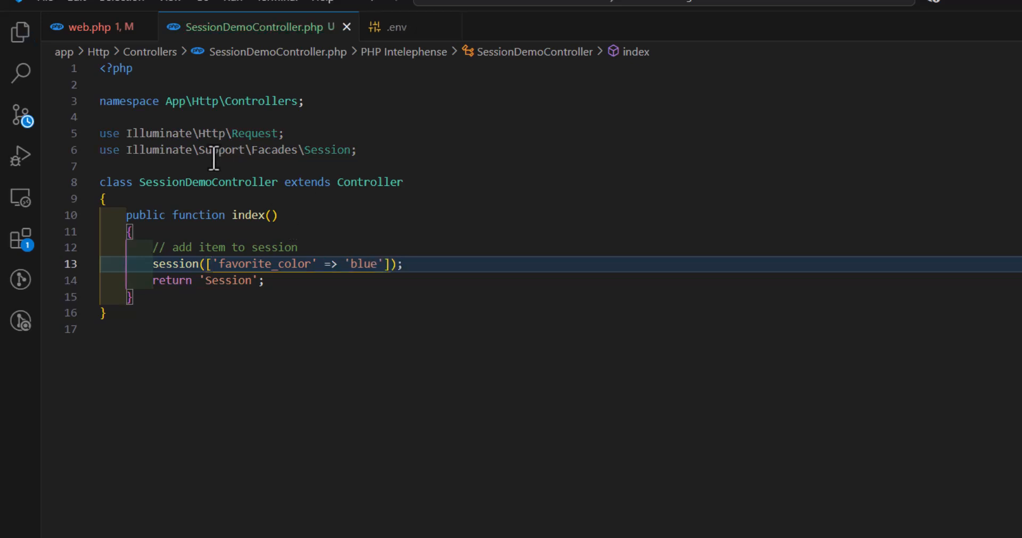
{"action": "left_click", "coordinate": [91, 26]}
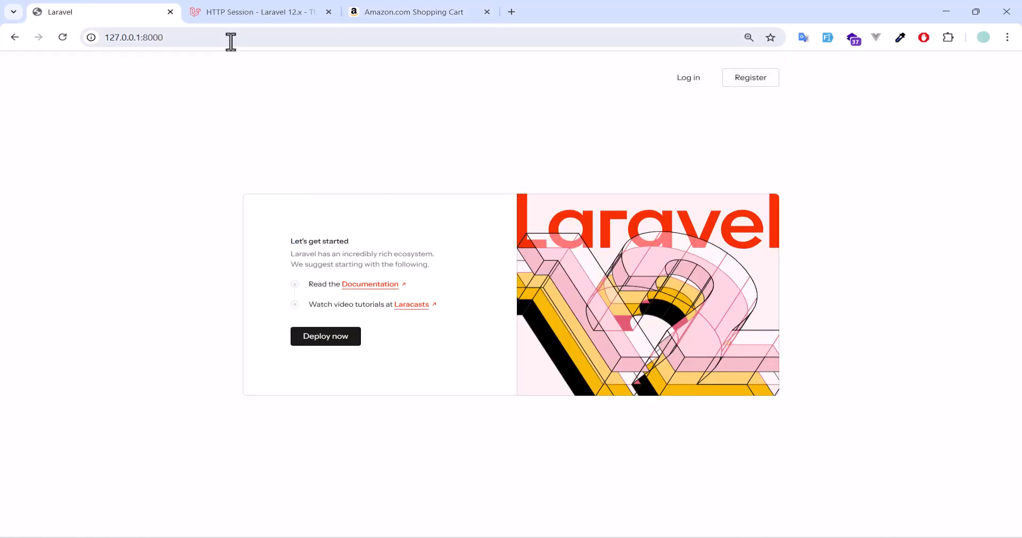
Step: Append '/student' to 127.0.0.1:8000 in Chrome's address bar
{"action": "type", "text": "/student"}
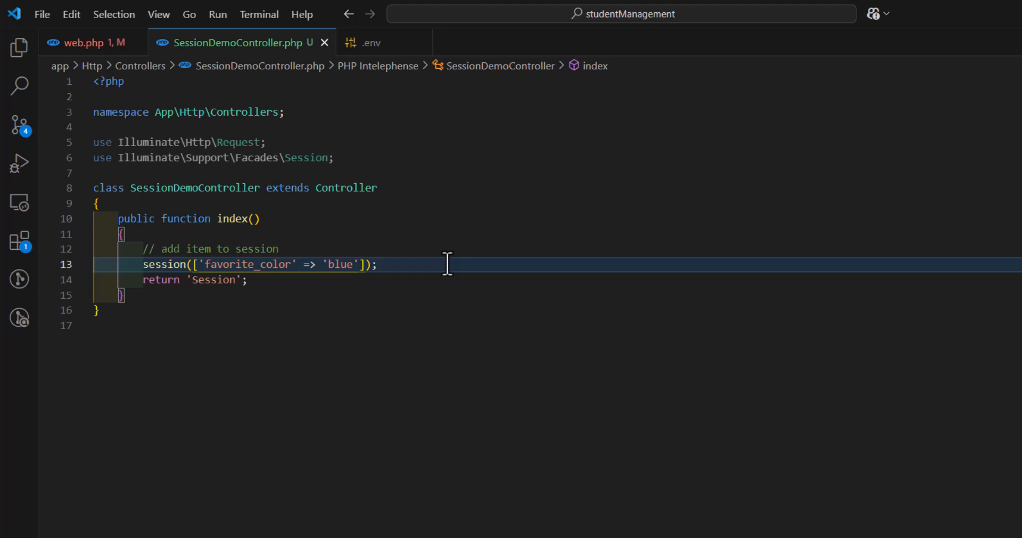
Step: Assign session('favorite_color') to $session and return $session from index
{"action": "key", "text": "Enter"}
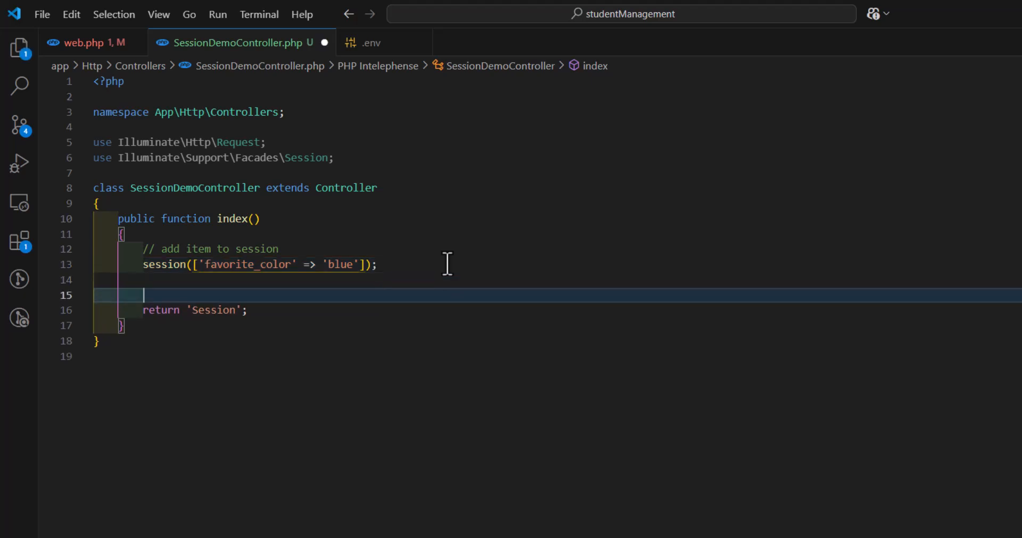
{"action": "type", "text": "$"}
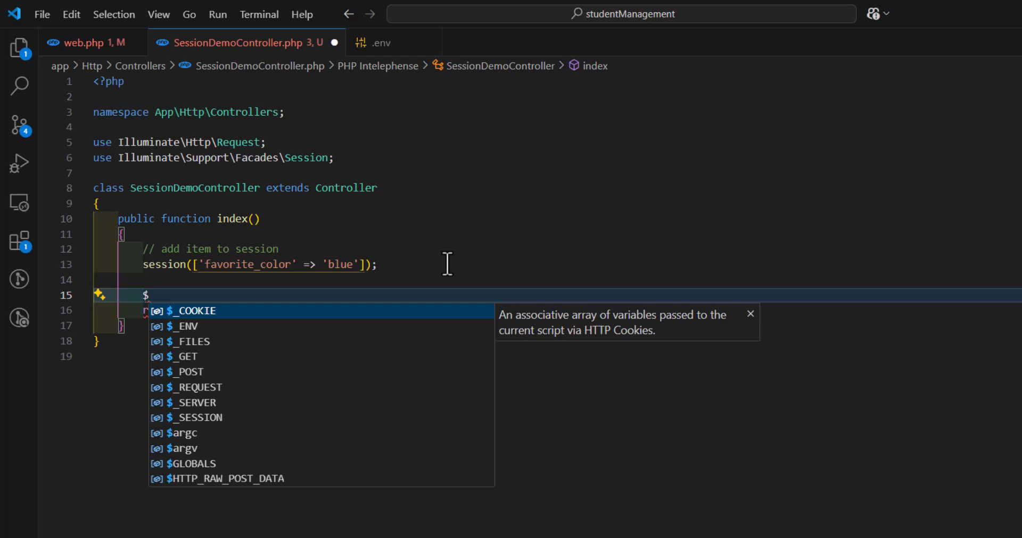
{"action": "type", "text": "session"}
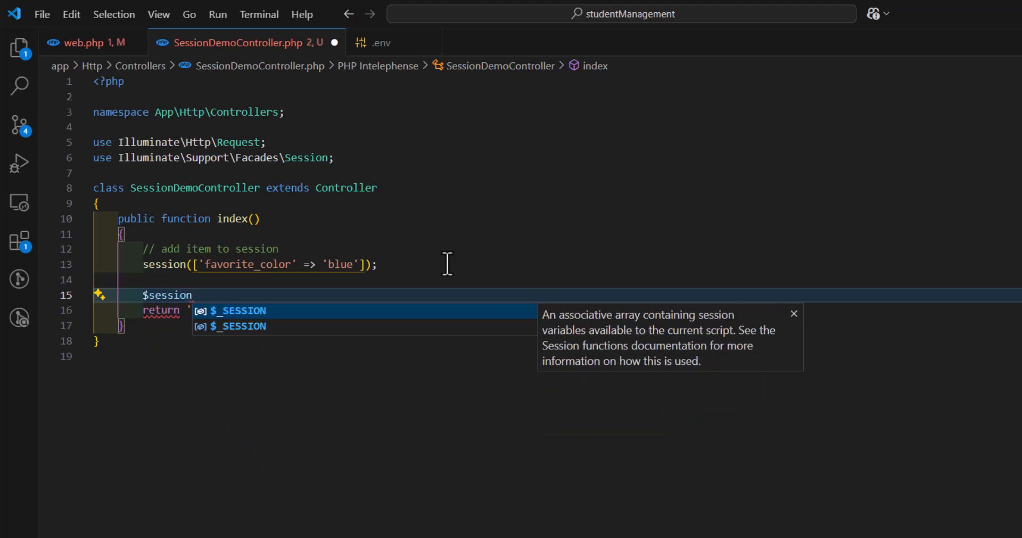
{"action": "type", "text": "="}
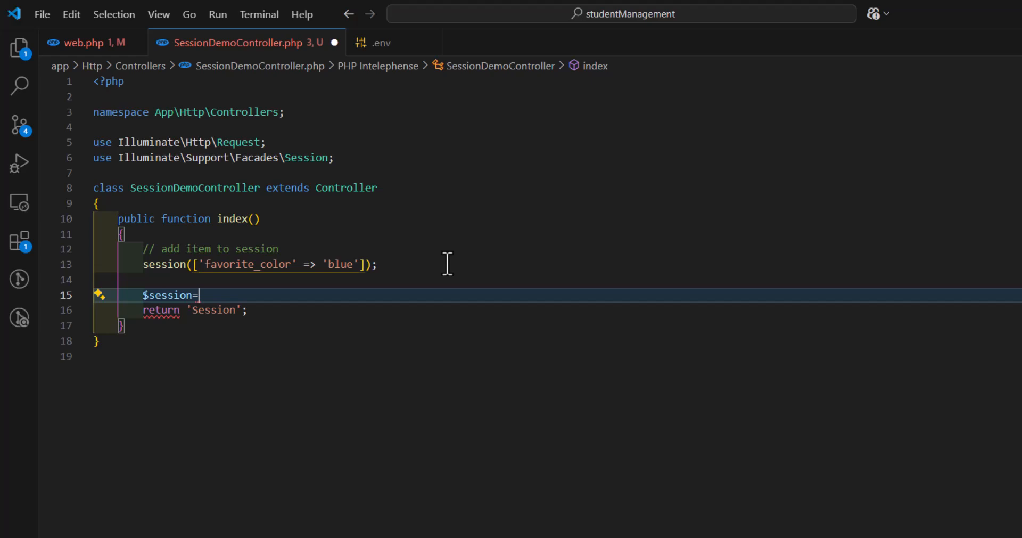
{"action": "mouse_move", "coordinate": [215, 264]}
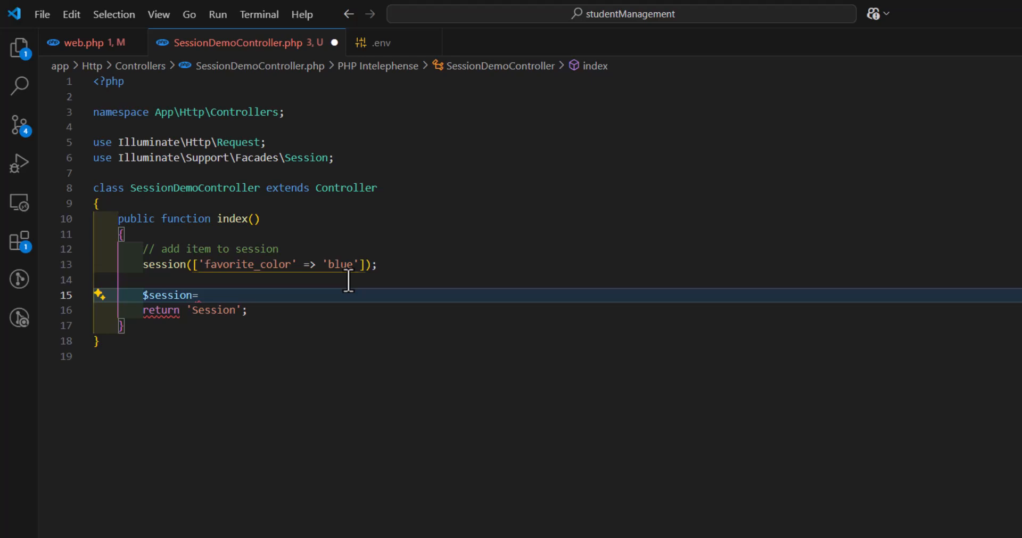
{"action": "type", "text": "session()"}
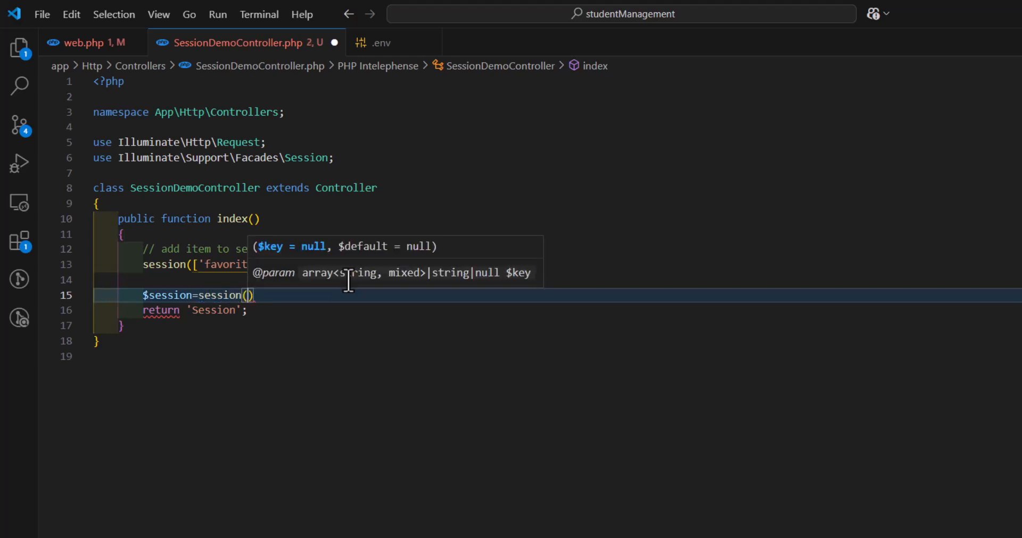
{"action": "type", "text": "''"}
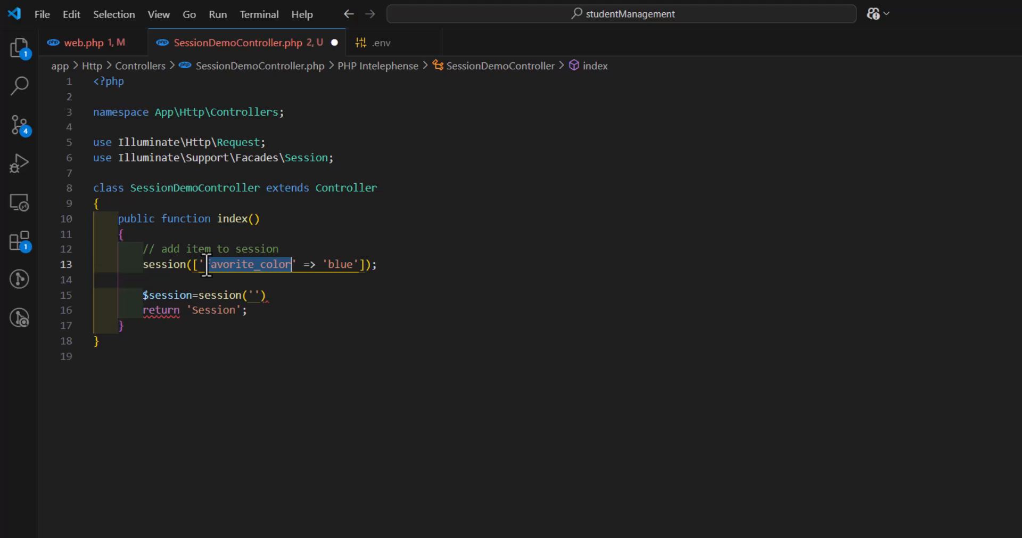
{"action": "type", "text": "favorite_color"}
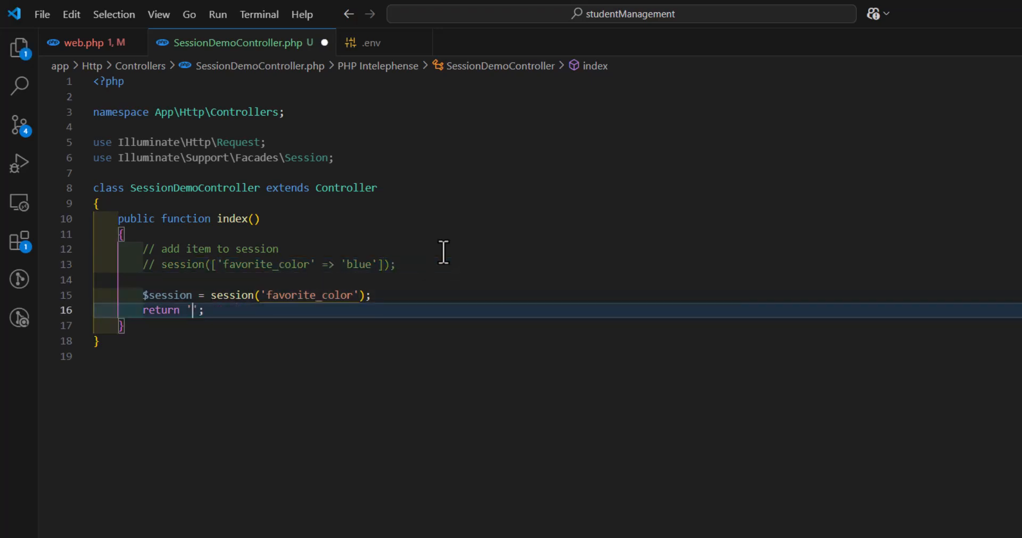
{"action": "type", "text": "$session"}
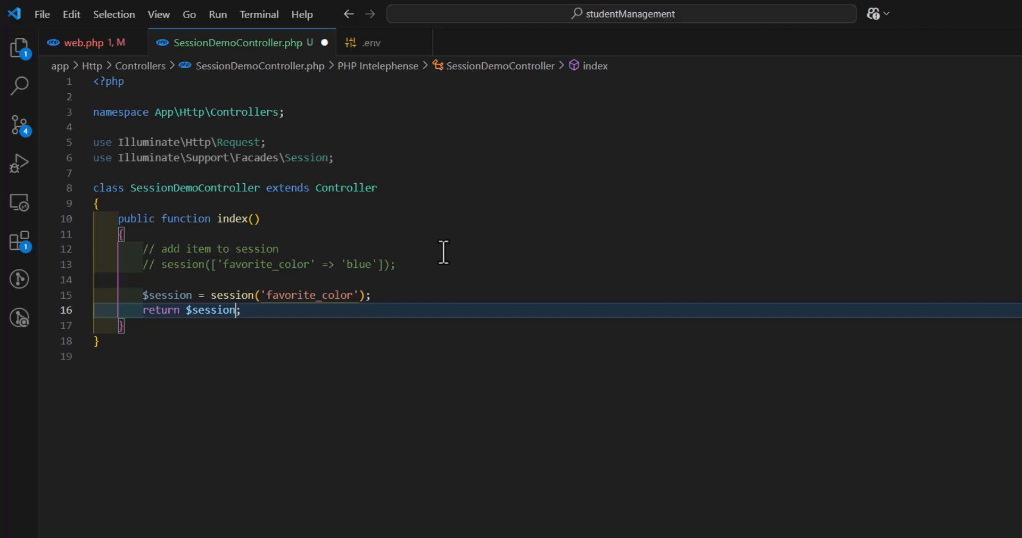
{"action": "mouse_move", "coordinate": [585, 484]}
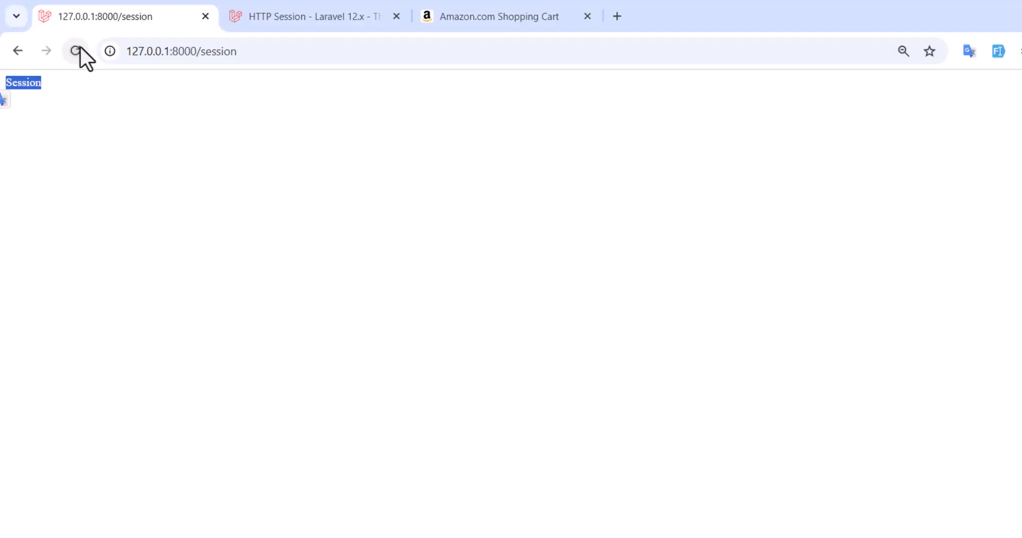
Step: Reload 127.0.0.1:8000/session in Chrome to see the controller's new output
{"action": "left_click", "coordinate": [75, 51]}
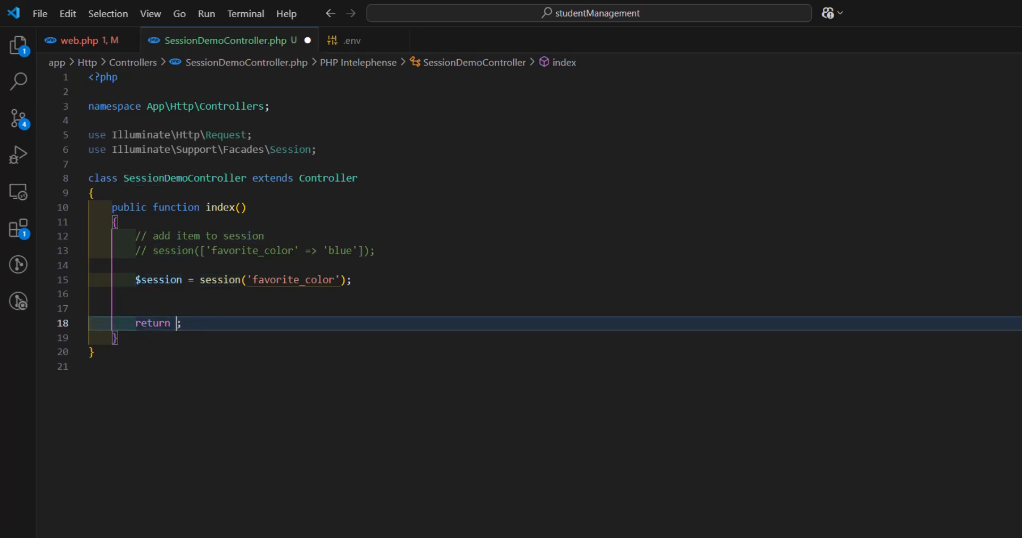
Step: Change the index return statement to session()->all()
{"action": "type", "text": "session()"}
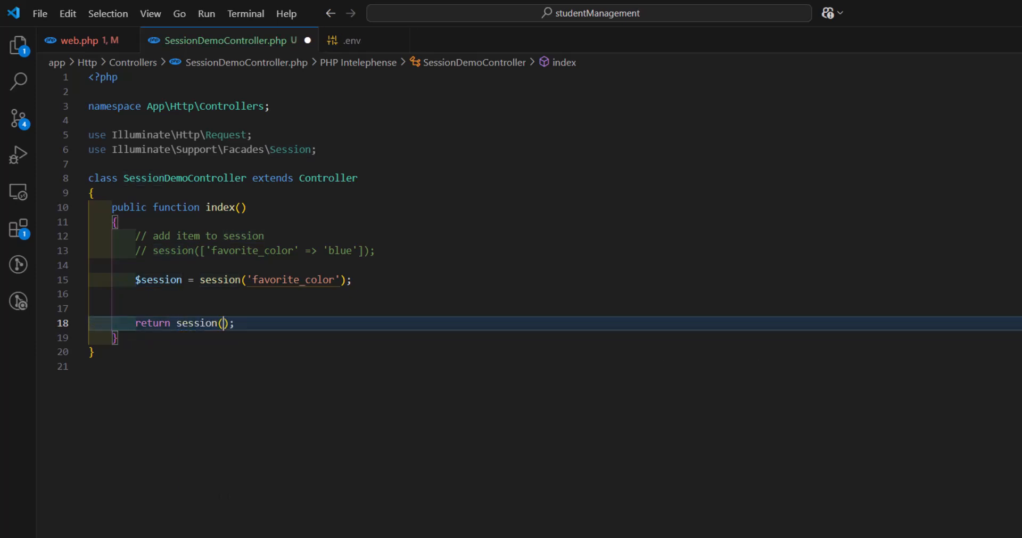
{"action": "type", "text": "->all()"}
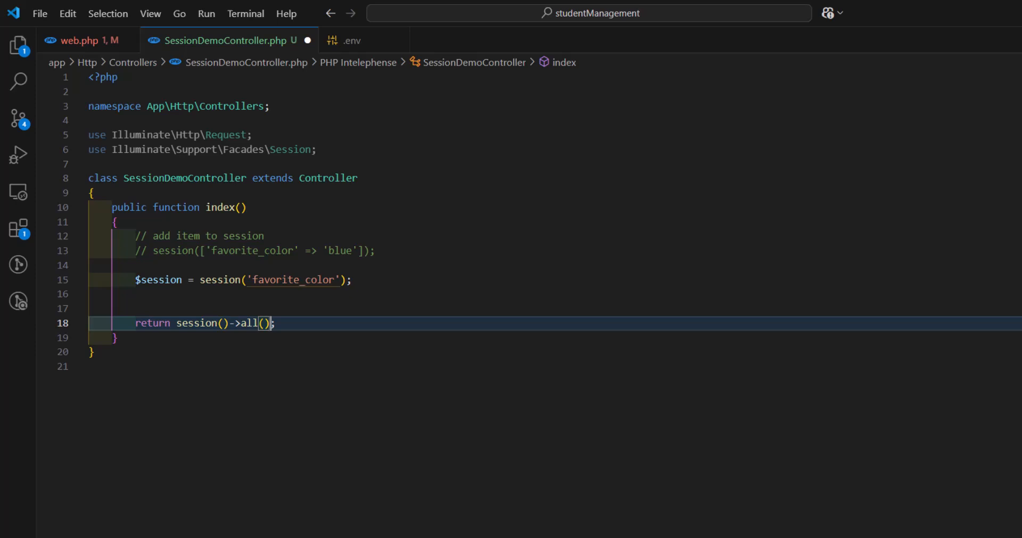
{"action": "left_click", "coordinate": [182, 323]}
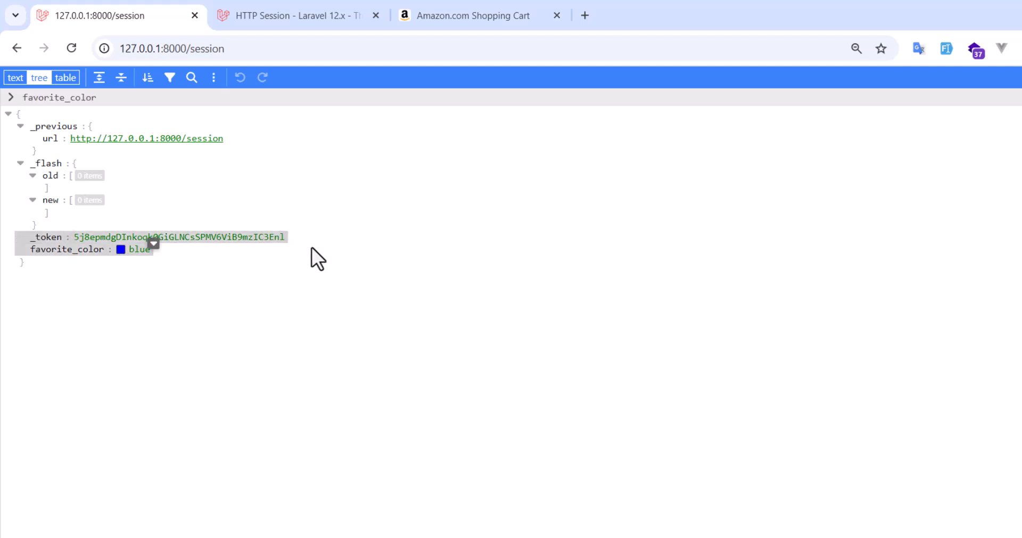
{"action": "mouse_move", "coordinate": [287, 328]}
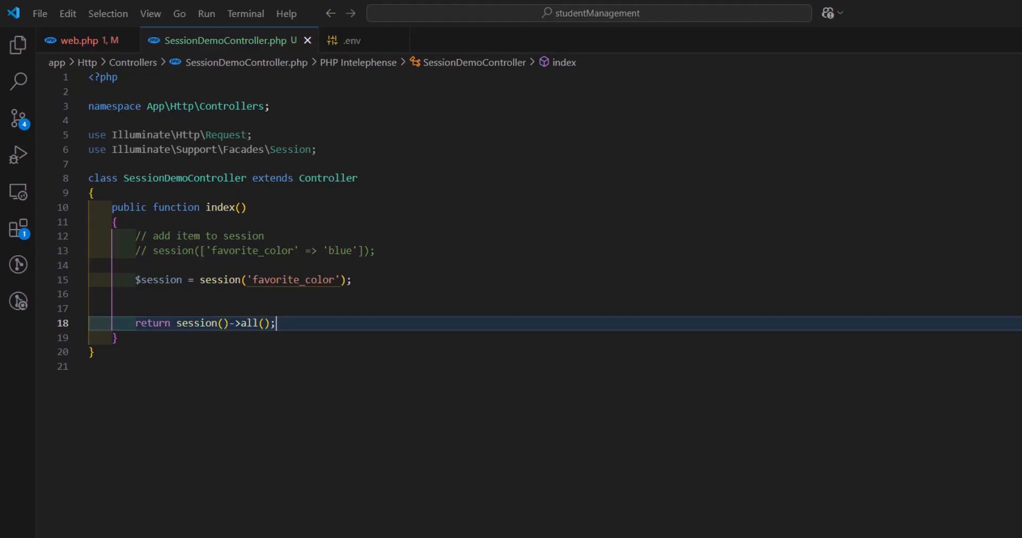
Step: Insert session()->flash('Status', 'You visted a new page') above the return statement
{"action": "left_click", "coordinate": [328, 294]}
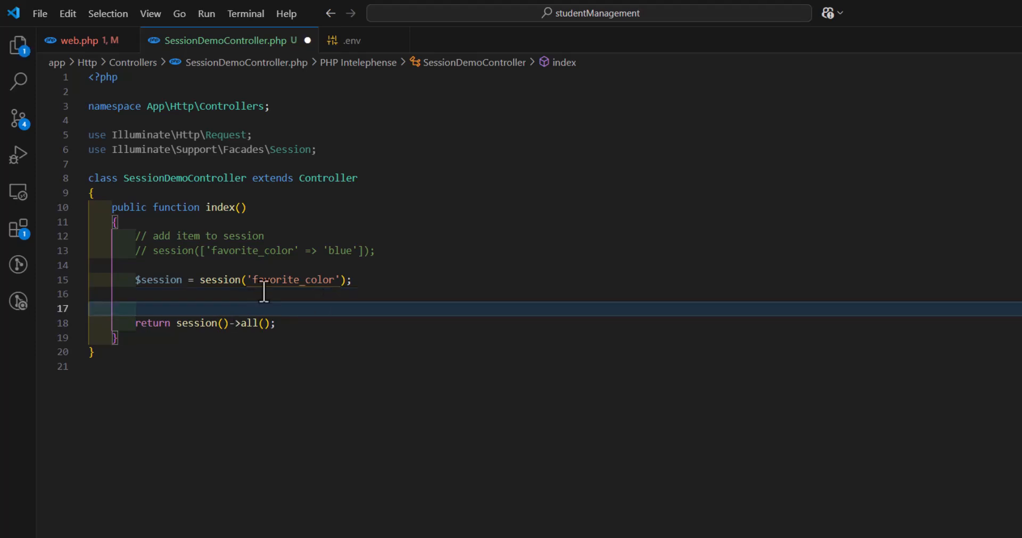
{"action": "key", "text": "Enter"}
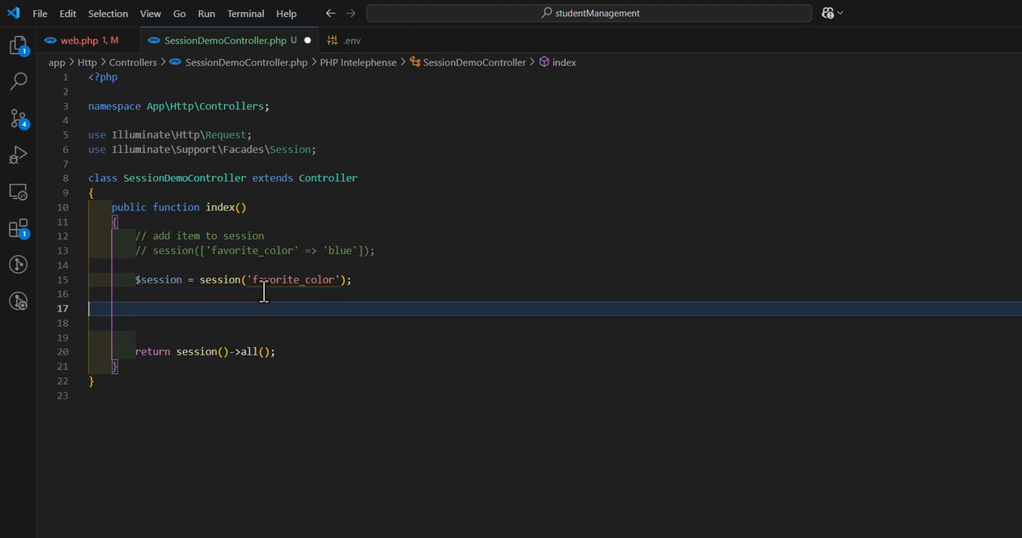
{"action": "key", "text": "Down"}
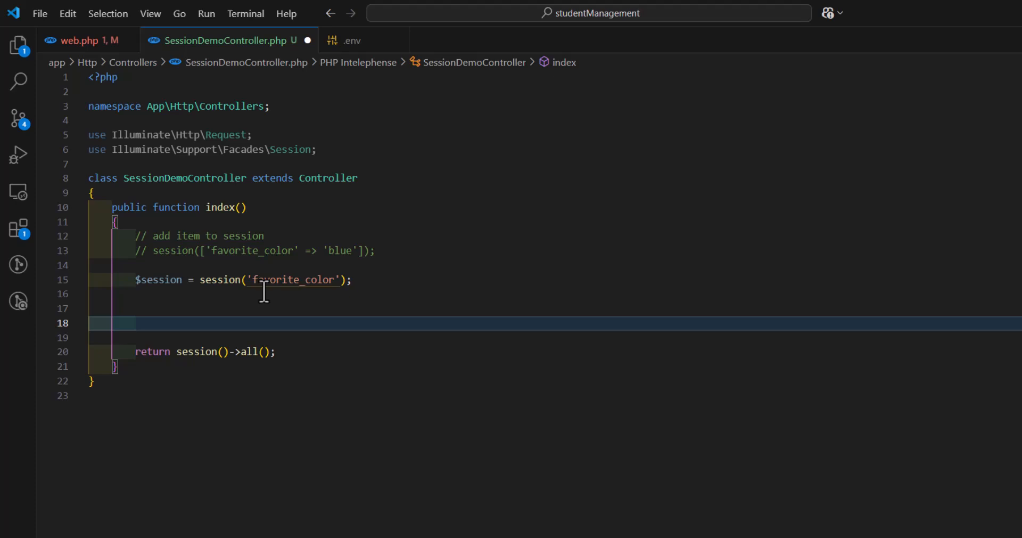
{"action": "type", "text": "session"}
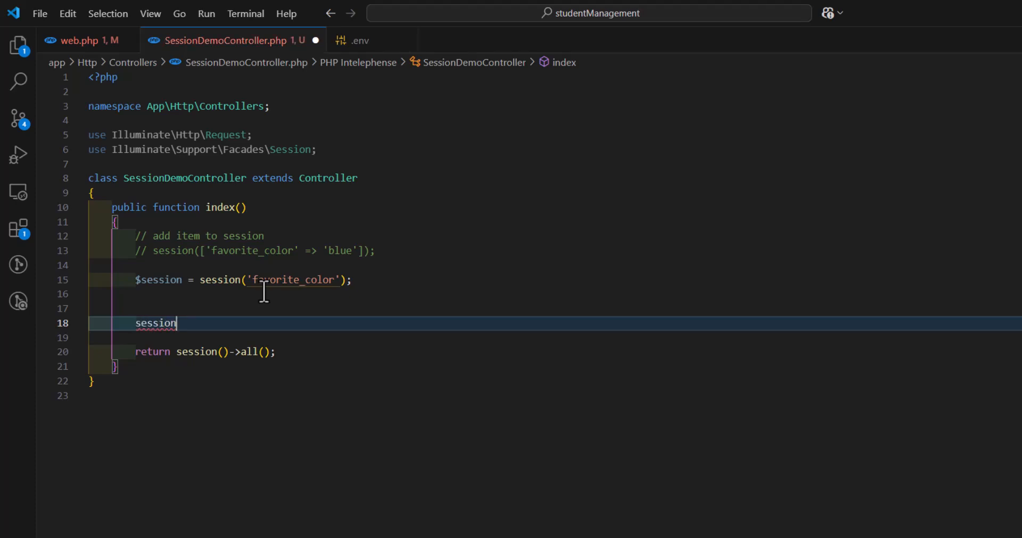
{"action": "type", "text": "()->flash('"}
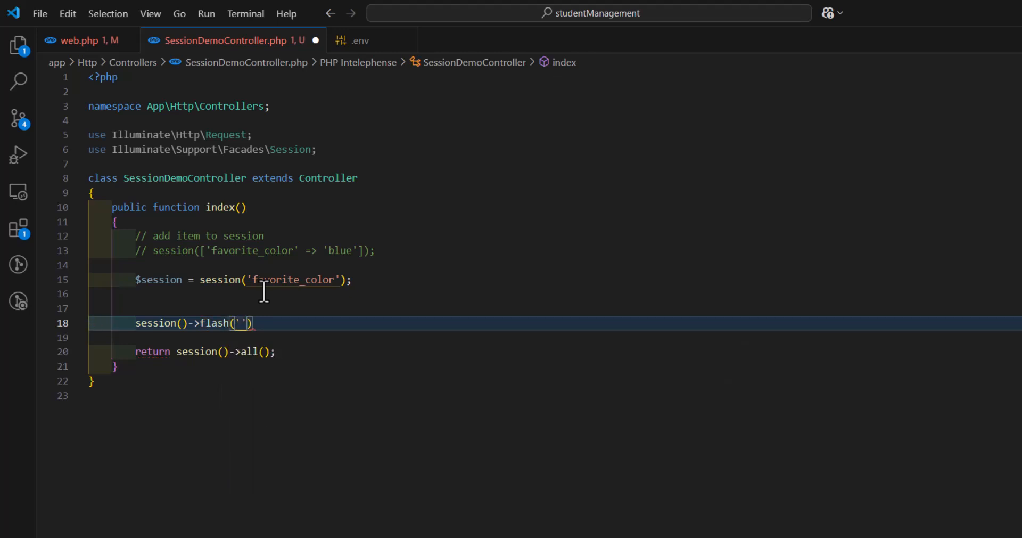
{"action": "type", "text": "Sta"}
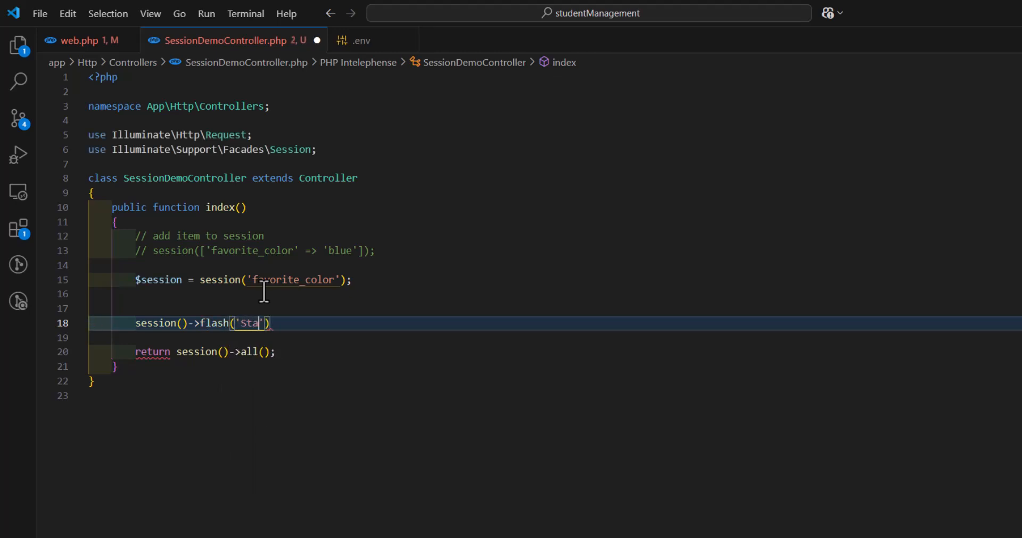
{"action": "type", "text": "tus"}
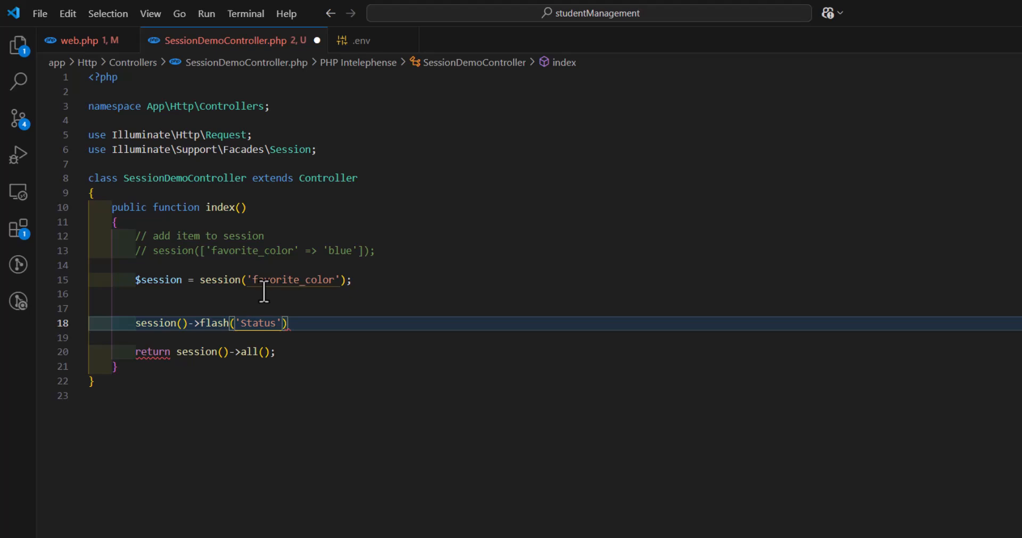
{"action": "type", "text": ",''"}
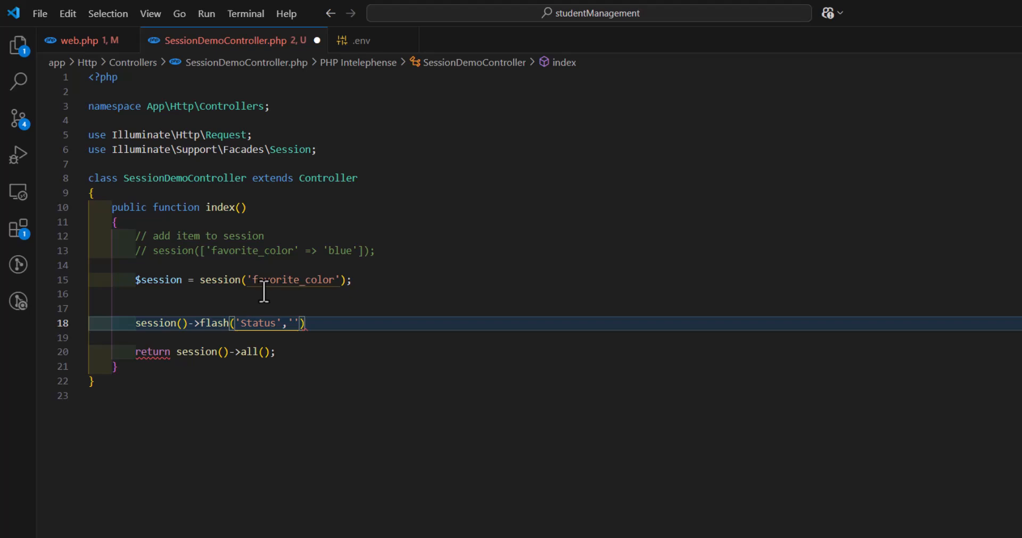
{"action": "type", "text": "You visted"}
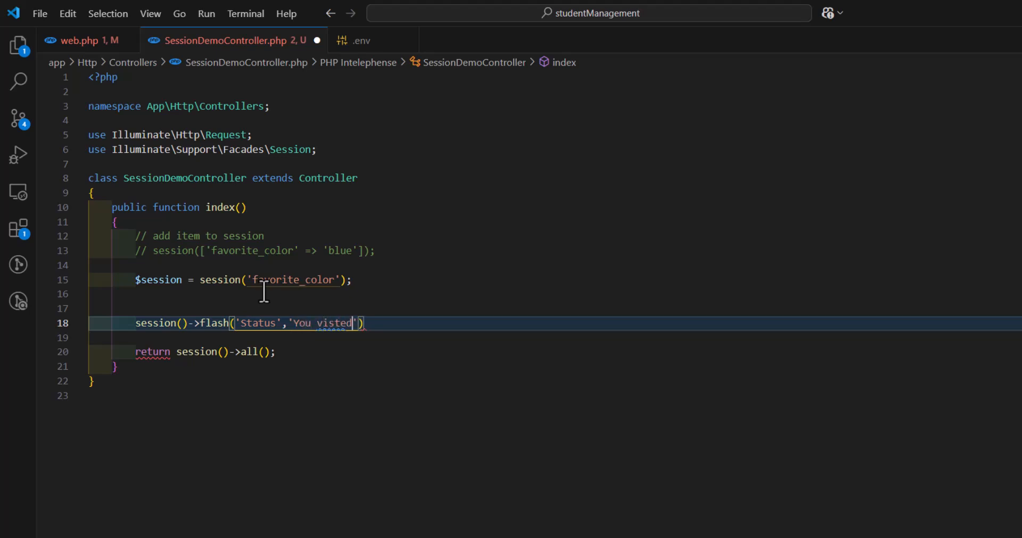
{"action": "type", "text": "a new page"}
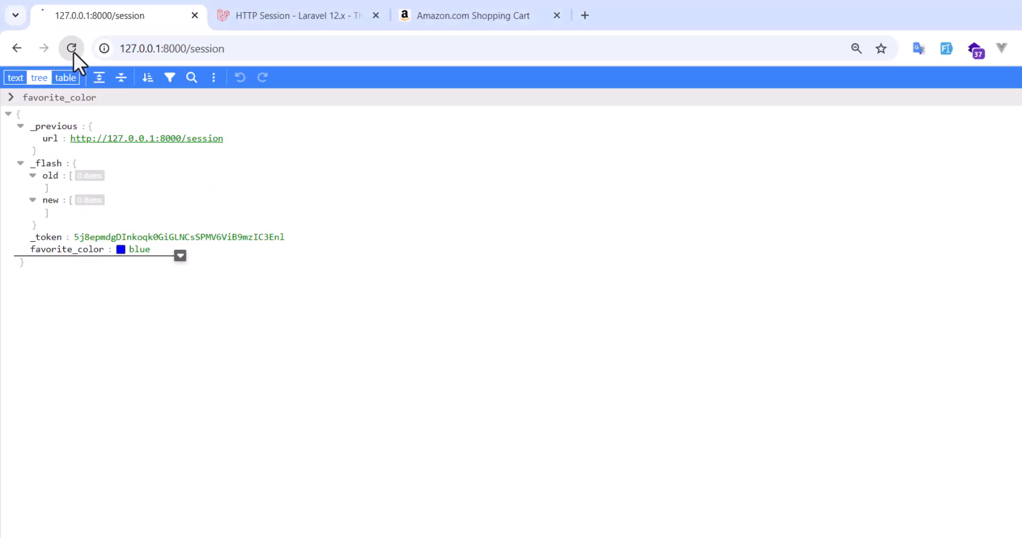
Step: Reload the session page to see the 'You visted a new page' Status flash
{"action": "left_click", "coordinate": [70, 48]}
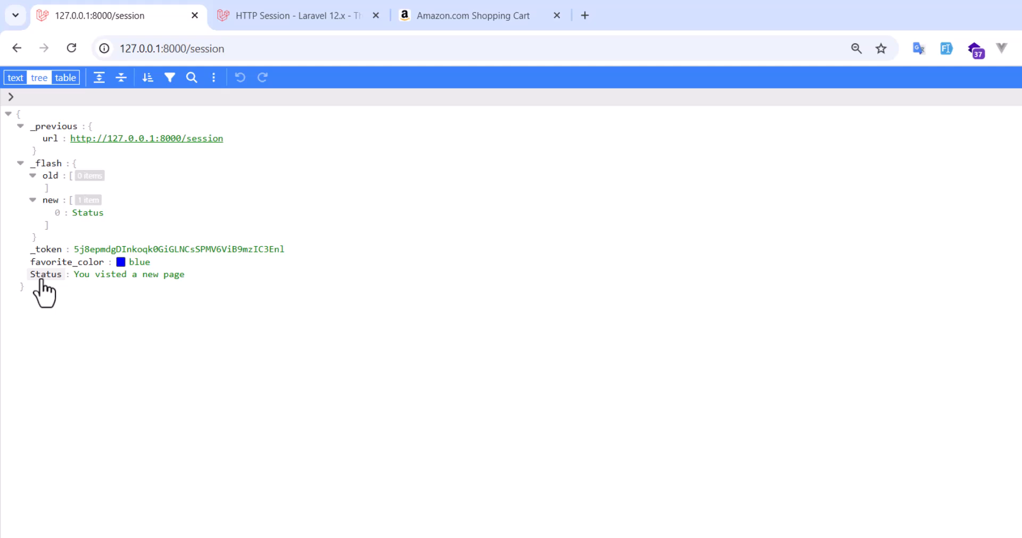
{"action": "mouse_move", "coordinate": [200, 299]}
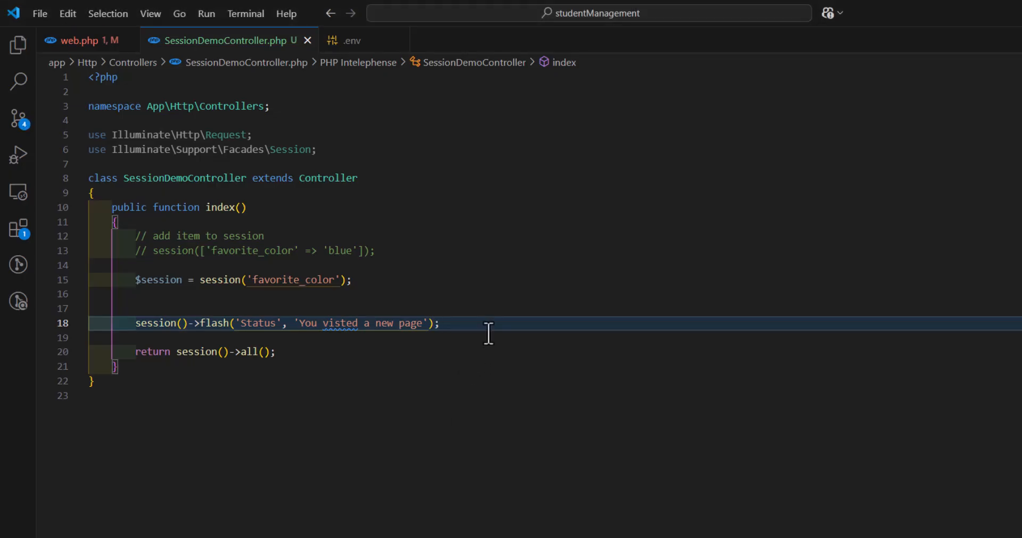
{"action": "key", "text": "ctrl+/"}
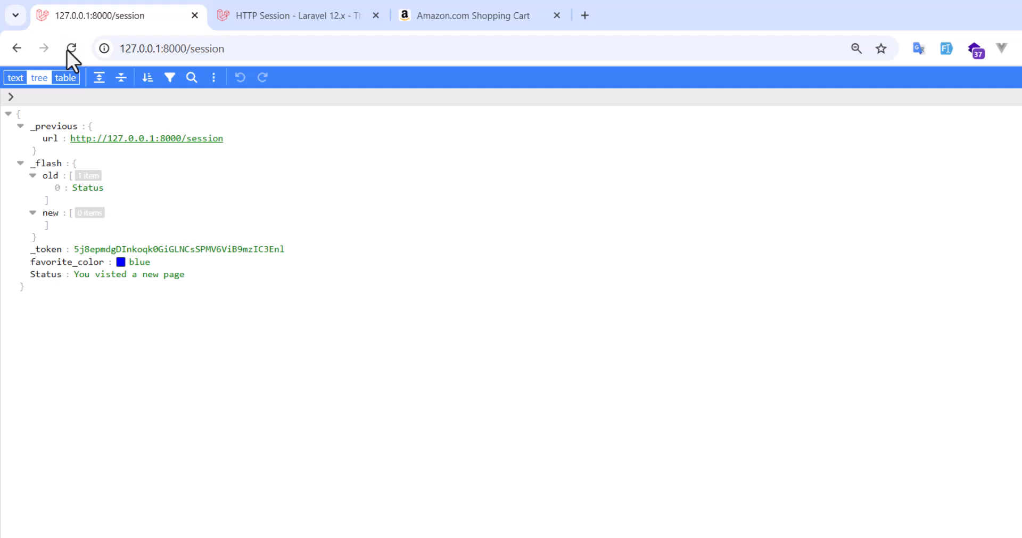
{"action": "mouse_move", "coordinate": [72, 48]}
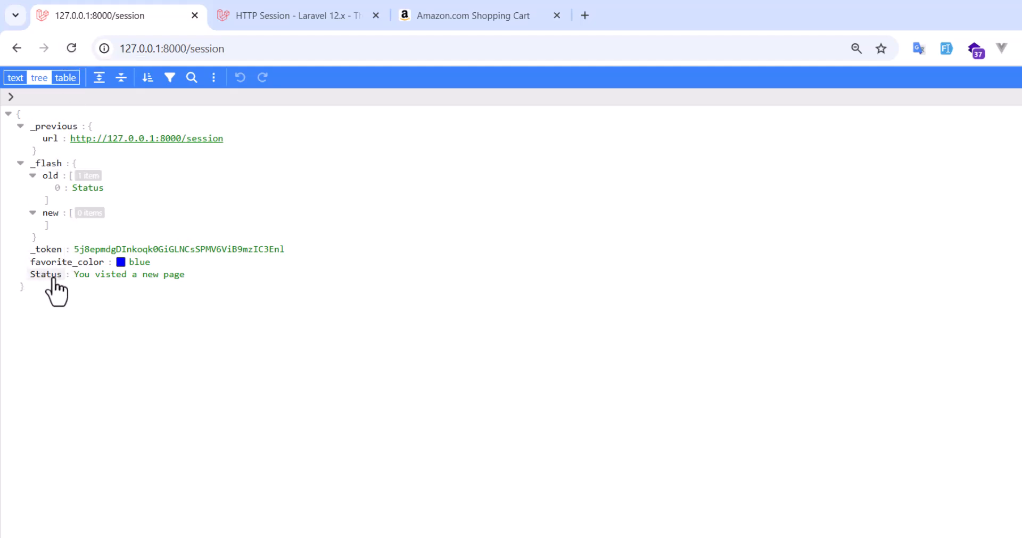
{"action": "mouse_move", "coordinate": [72, 49]}
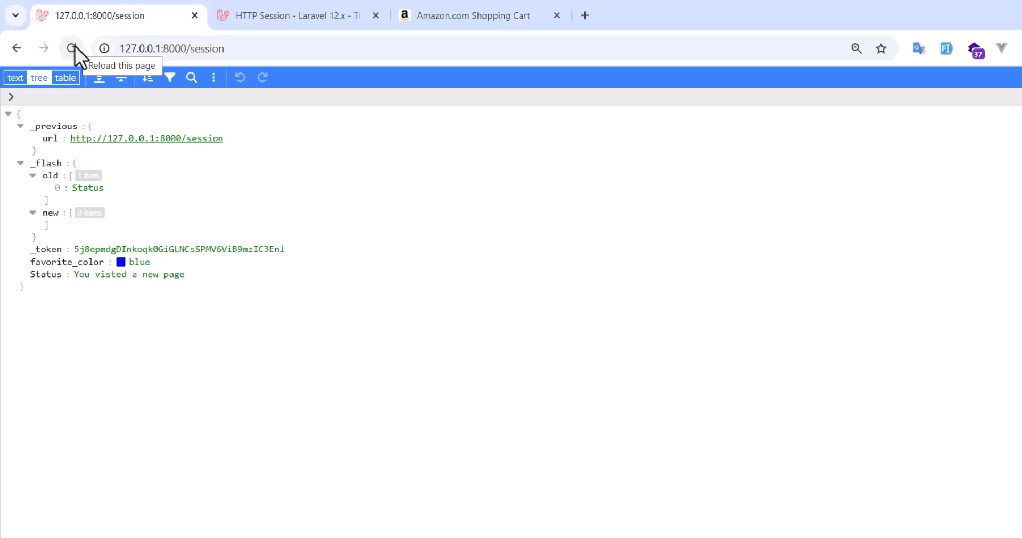
Step: Reload the session page again until the Status flash message disappears
{"action": "left_click", "coordinate": [71, 49]}
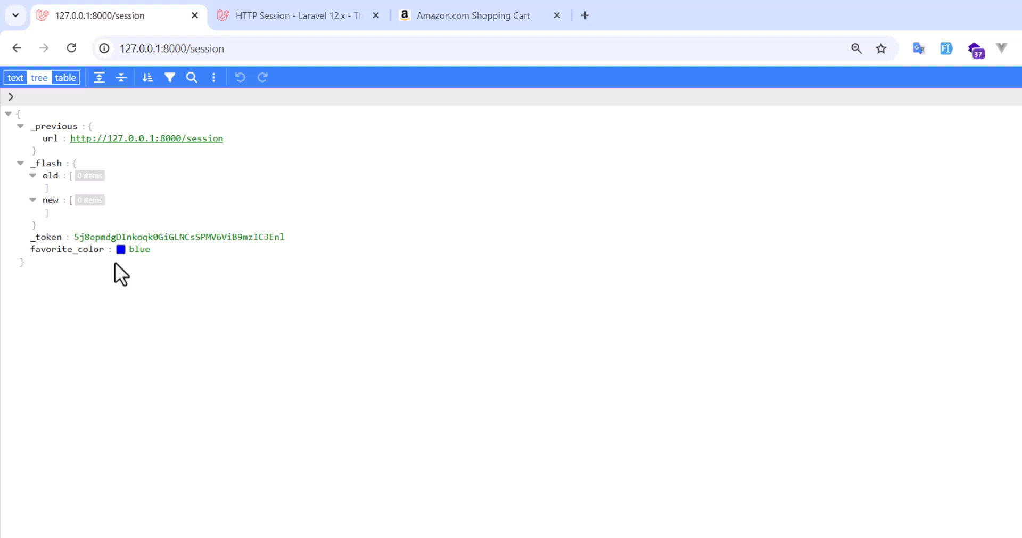
{"action": "mouse_move", "coordinate": [79, 271]}
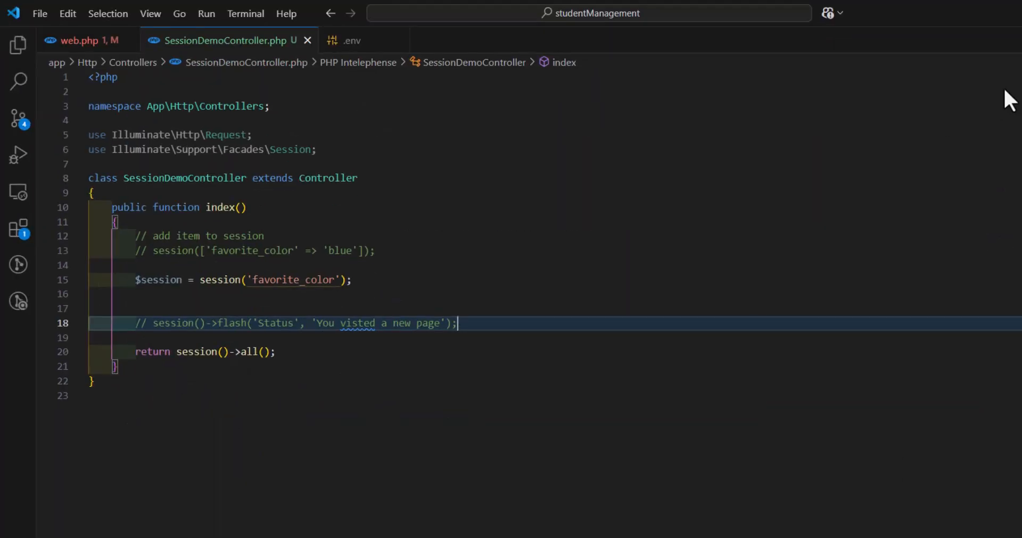
{"action": "mouse_move", "coordinate": [535, 330]}
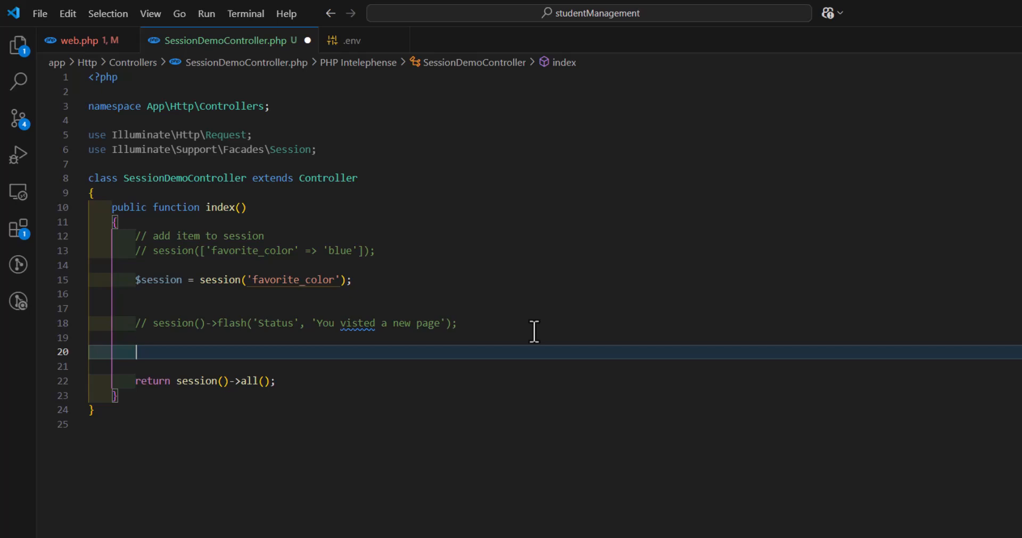
Step: Add session()->forget('favorite_color') to the controller and save it
{"action": "type", "text": "session()->"}
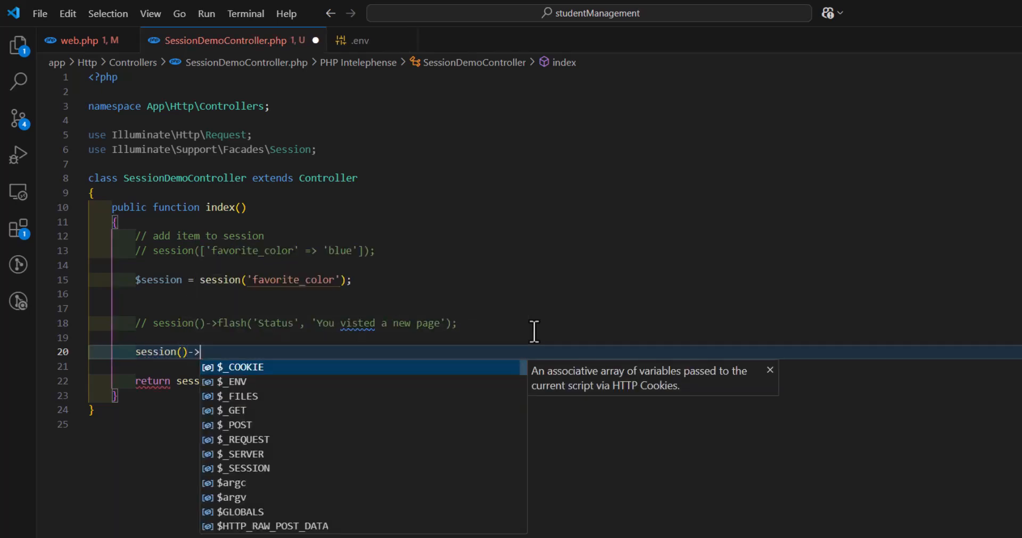
{"action": "type", "text": "forget('favorite_color');"}
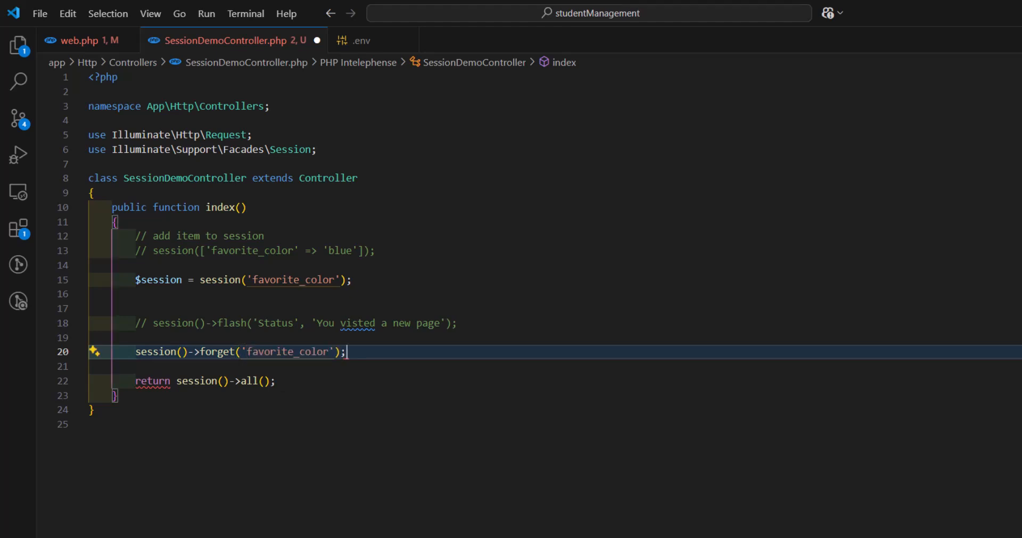
{"action": "key", "text": "ctrl+s"}
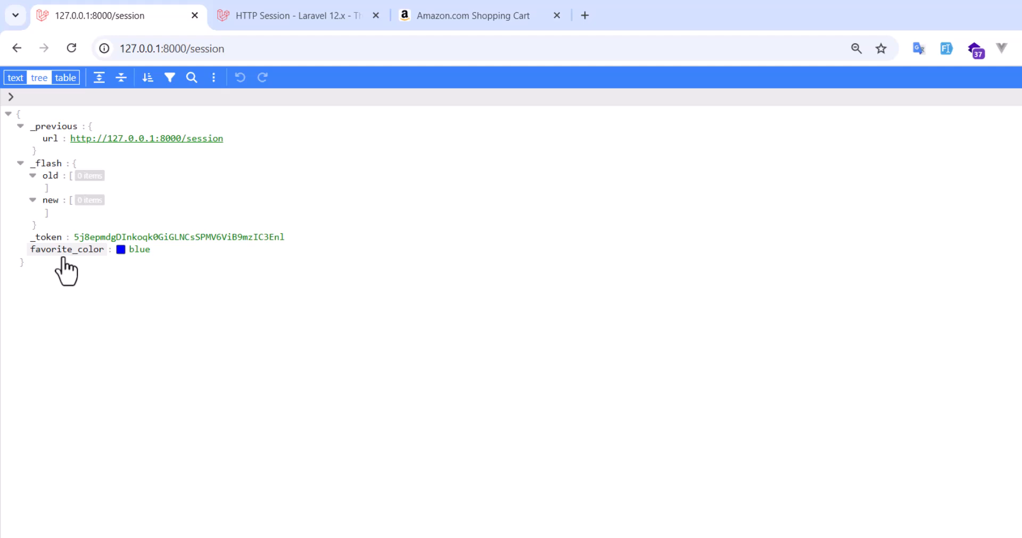
Step: Reload the session page to confirm favorite_color is no longer listed
{"action": "left_click", "coordinate": [71, 49]}
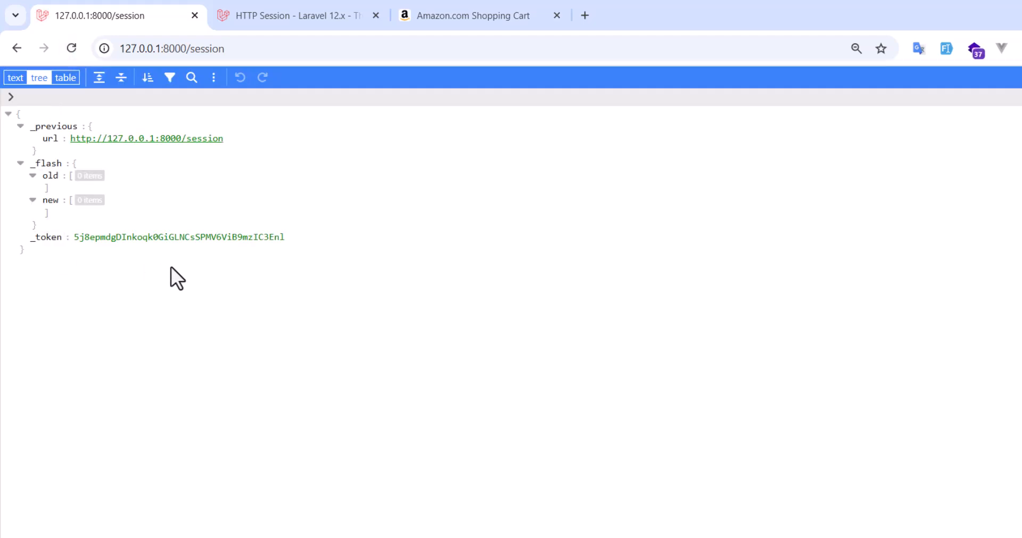
{"action": "mouse_move", "coordinate": [299, 447]}
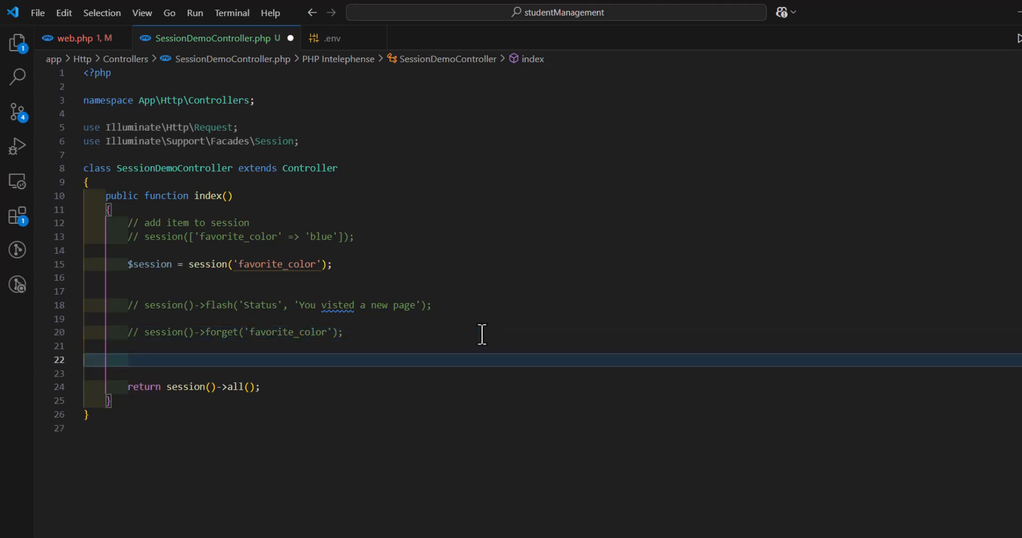
Step: Type session()->flush on a new line below the commented forget line
{"action": "type", "text": "session()"}
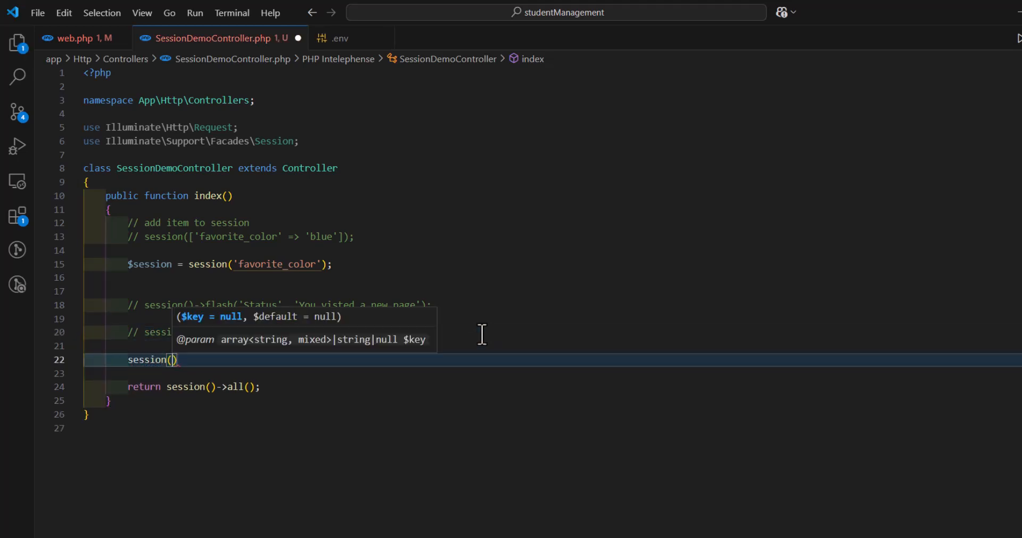
{"action": "type", "text": "->flush"}
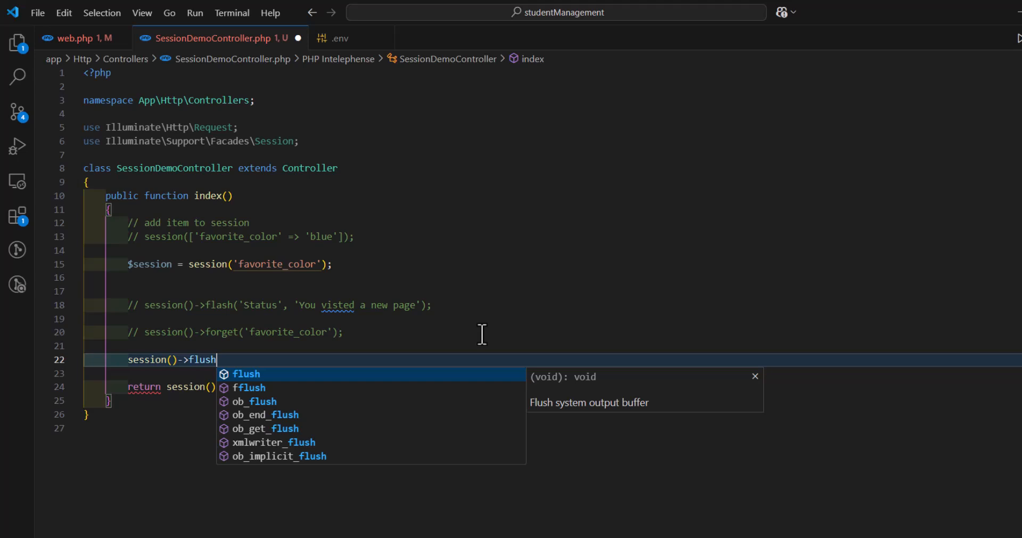